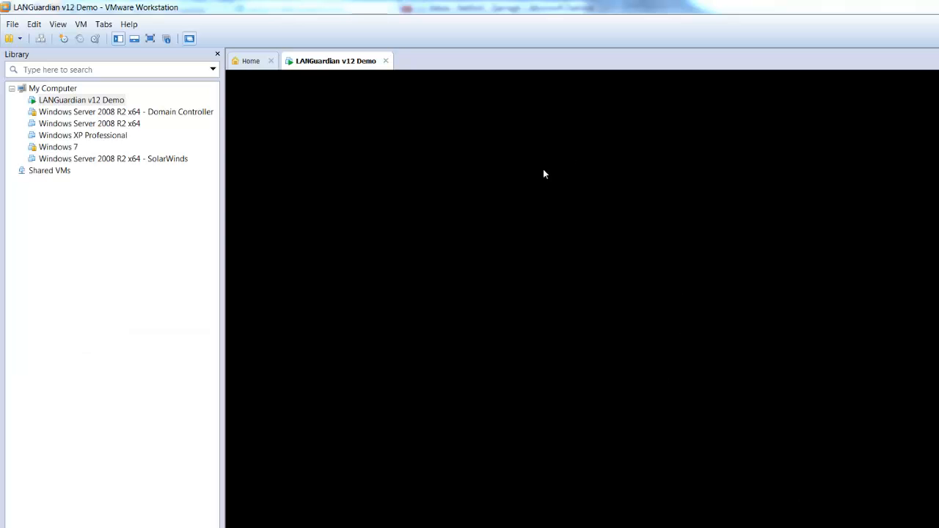
mouse_move(525, 191)
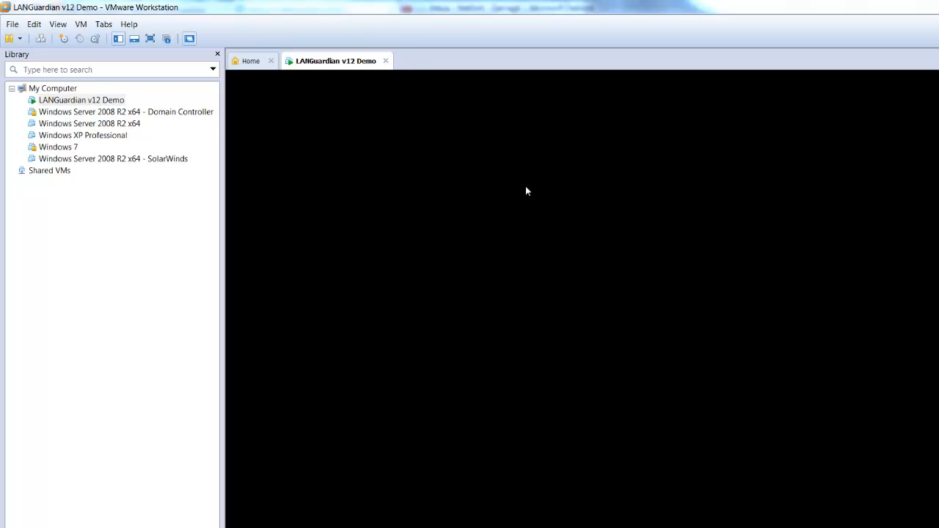
mouse_move(164, 466)
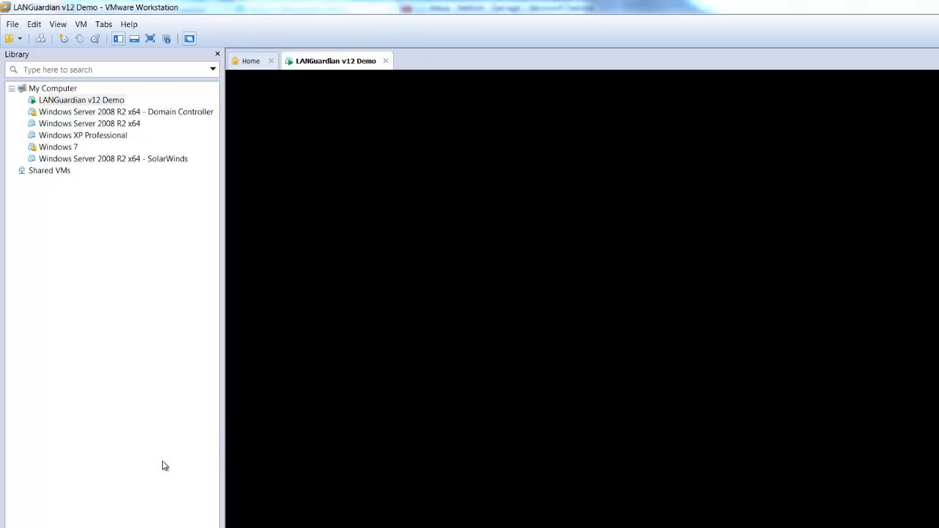
mouse_move(156, 481)
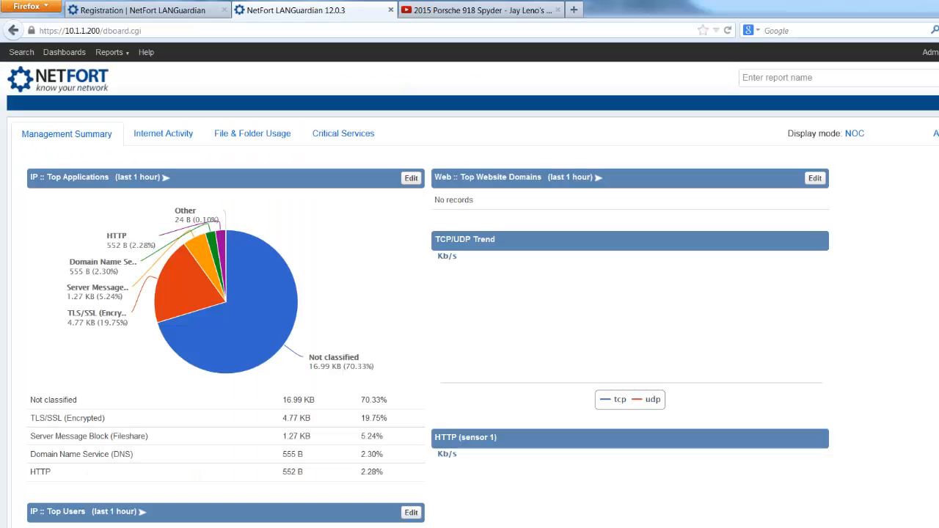
From the NetFort home page, request the free-trial LANGuardian 12.0 ISO download, then return to Workstation.
left_click(139, 10)
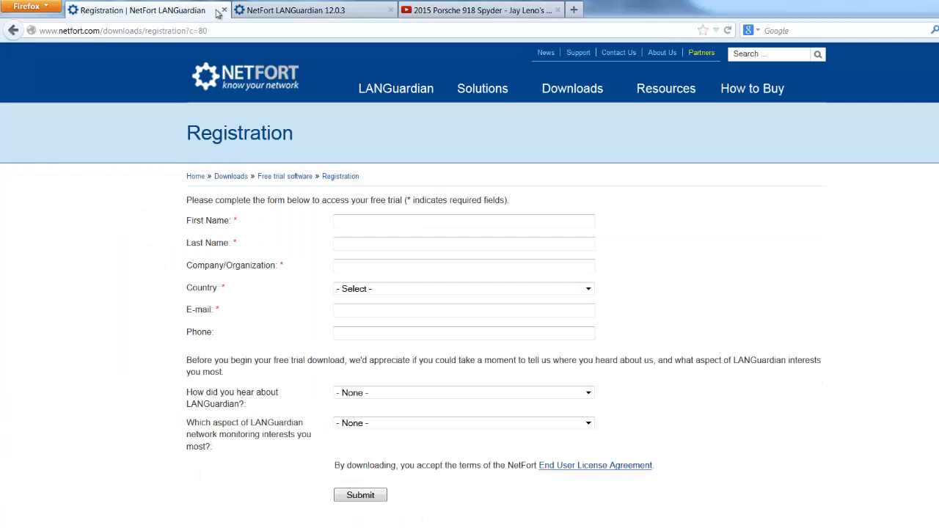
mouse_move(339, 117)
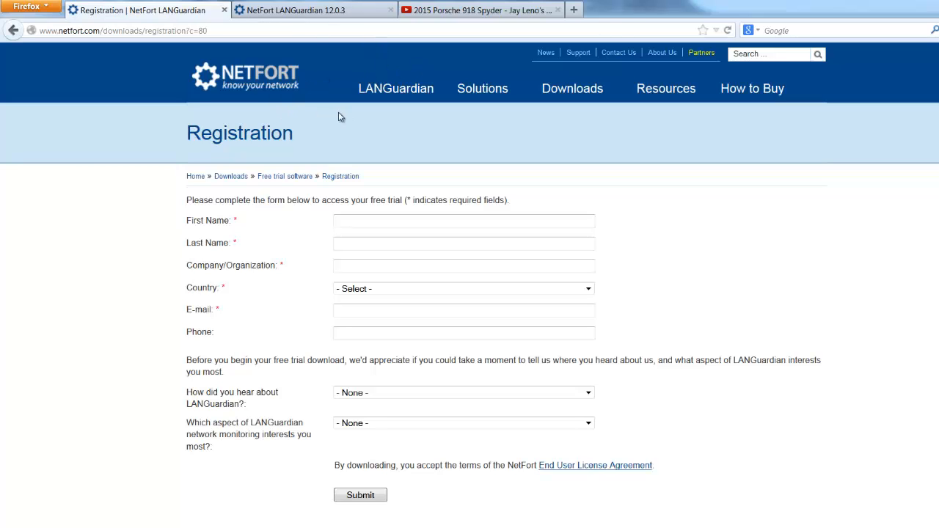
left_click(244, 77)
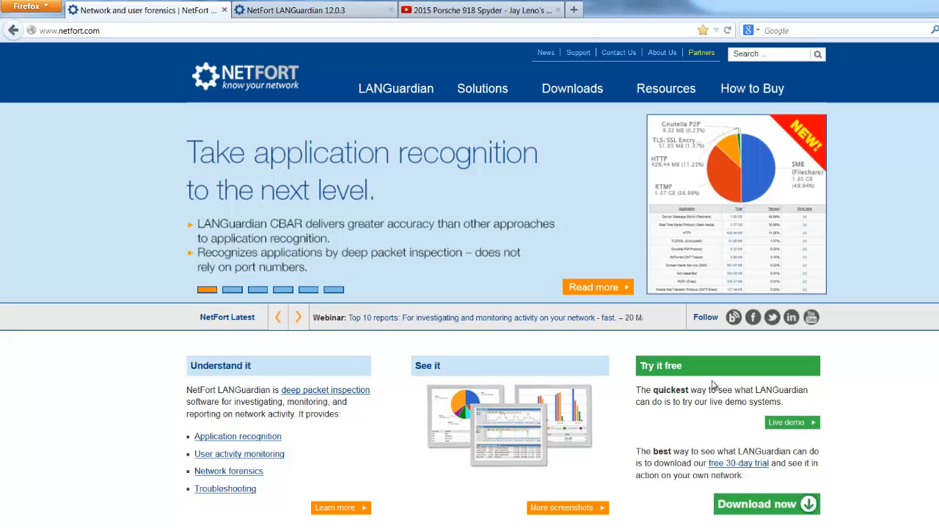
left_click(766, 505)
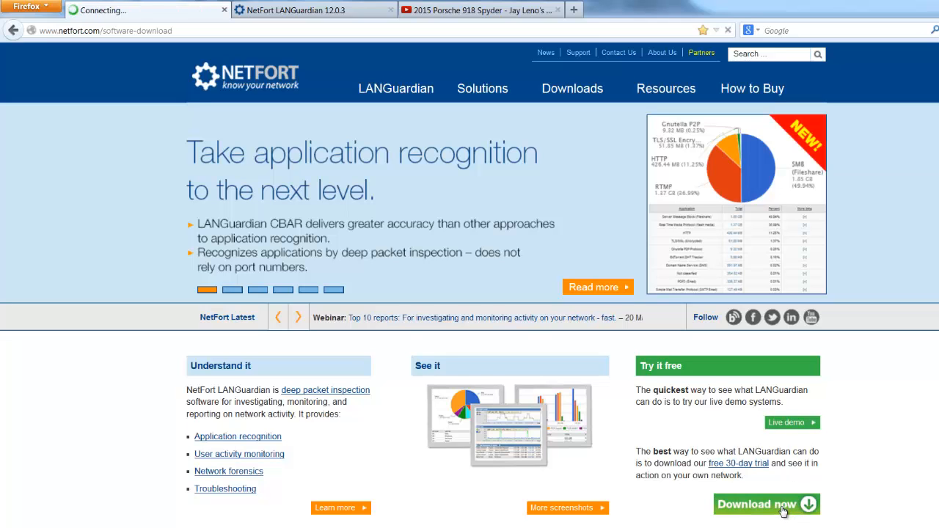
left_click(766, 504)
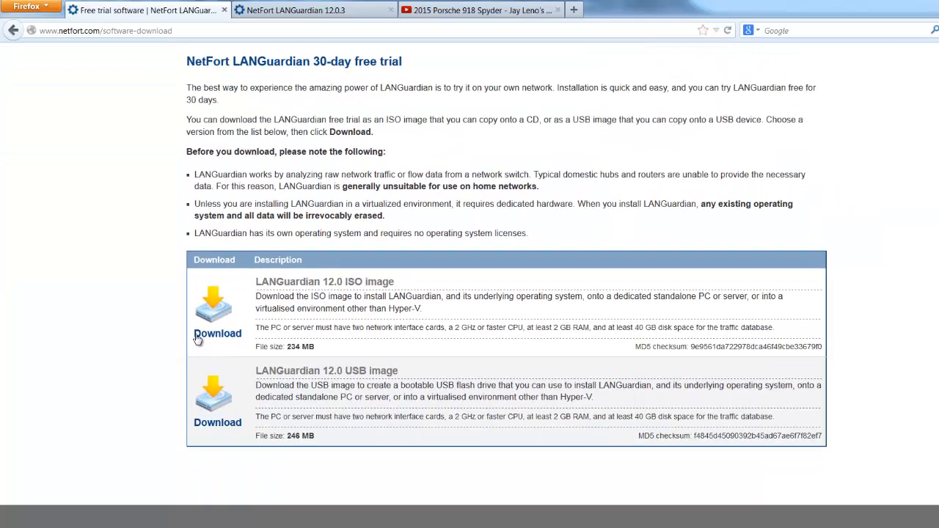
left_click(217, 333)
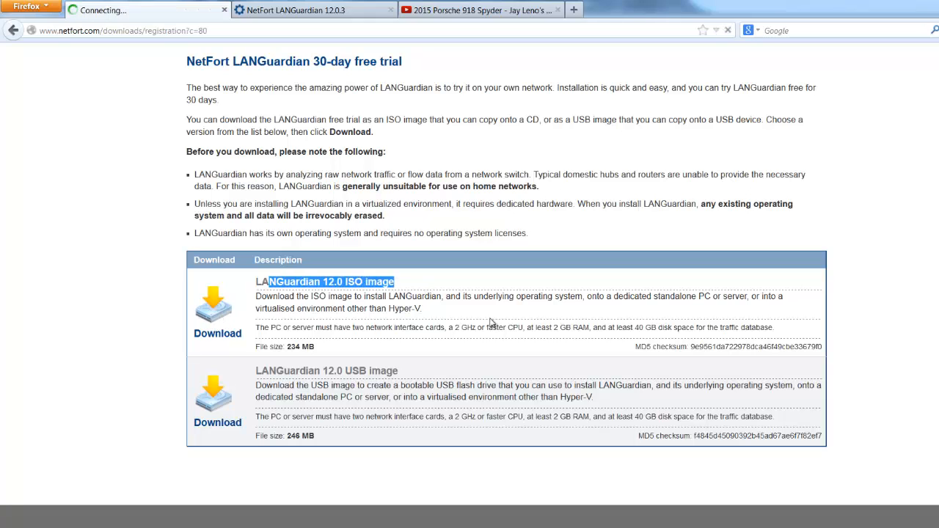
left_click(217, 331)
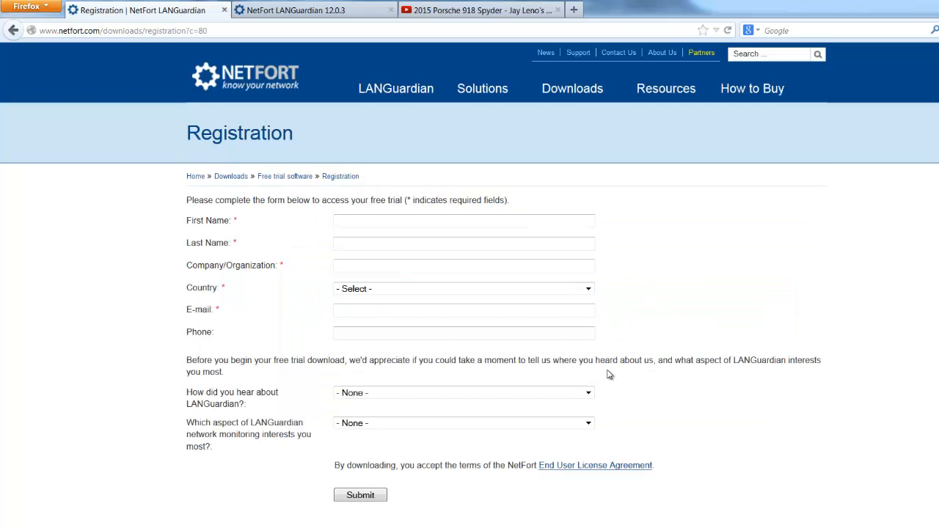
left_click(557, 9)
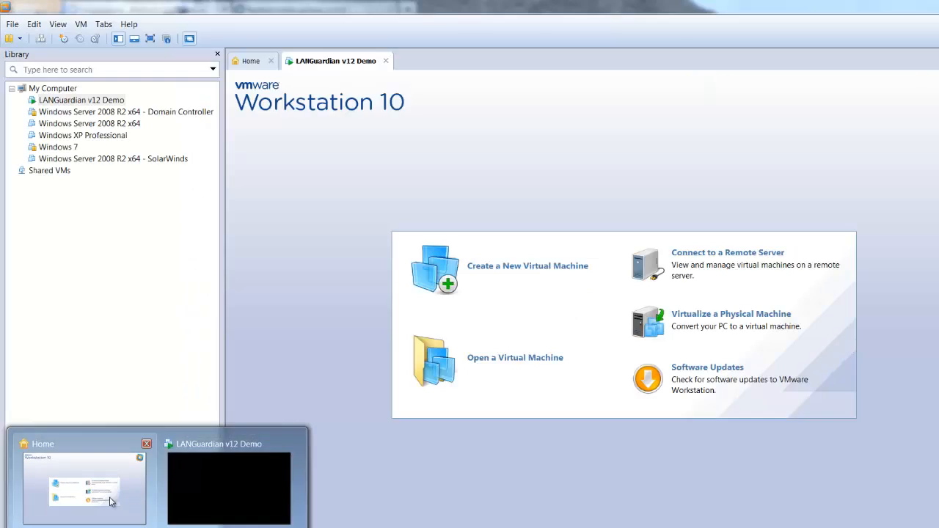
From the Workstation home page, start the New Virtual Machine Wizard.
left_click(85, 487)
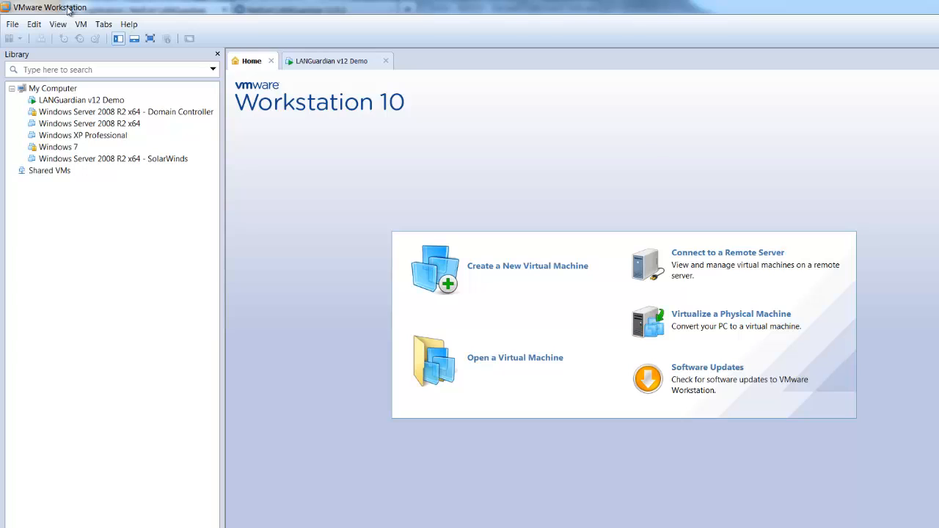
mouse_move(468, 230)
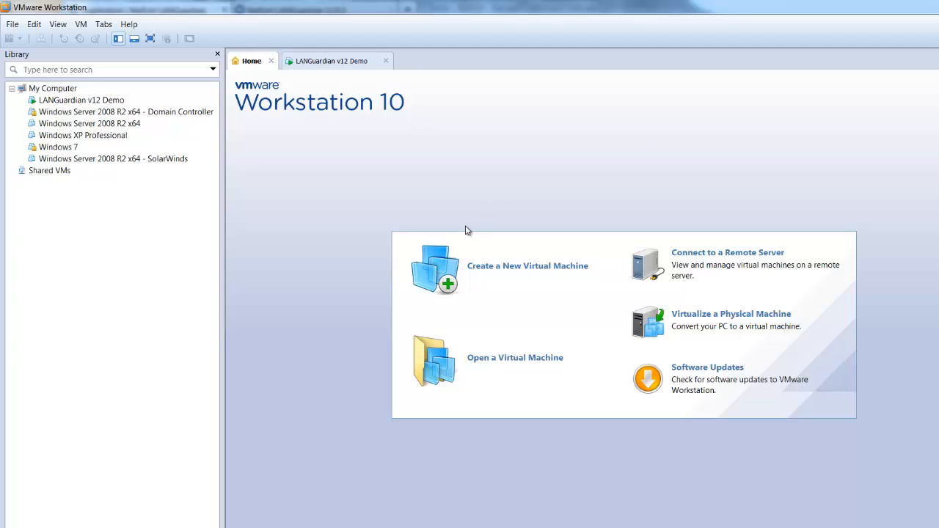
mouse_move(379, 194)
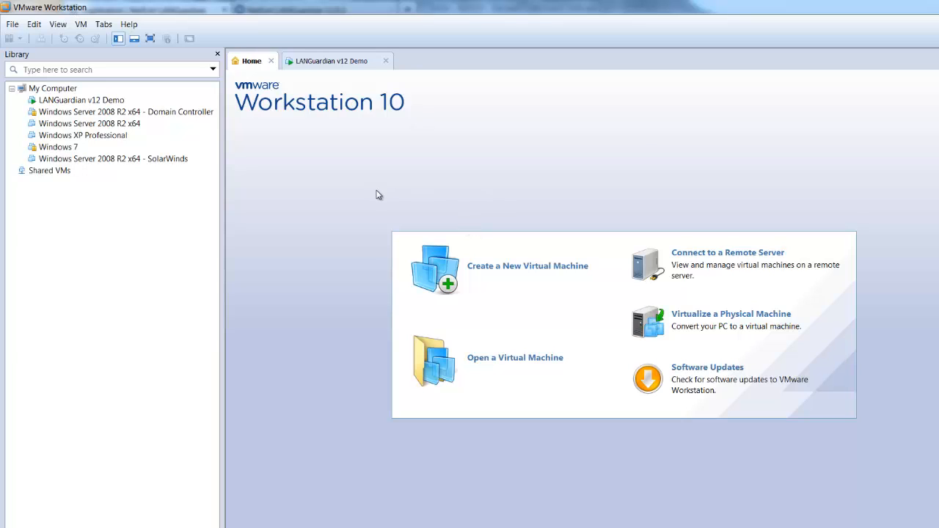
left_click(12, 24)
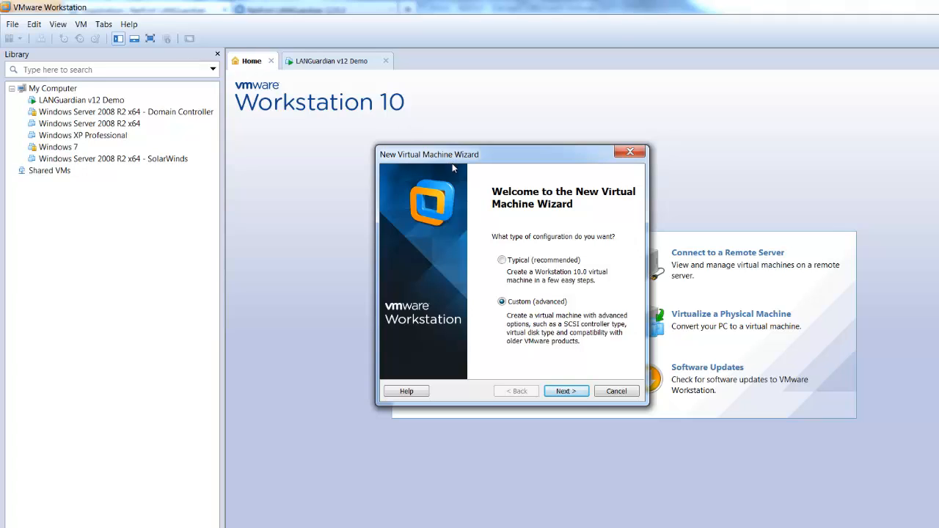
mouse_move(522, 308)
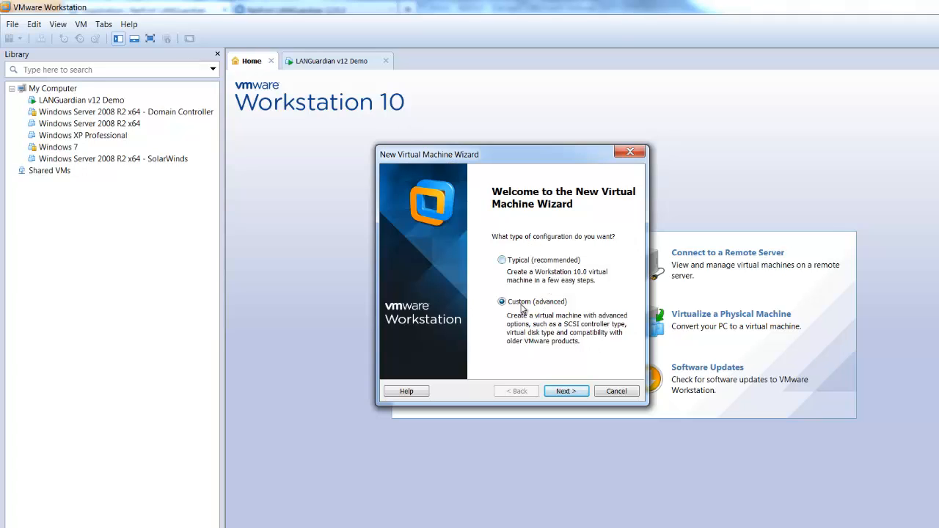
Continue with Custom setup and default hardware compatibility, choosing to install from a disc image file.
left_click(566, 391)
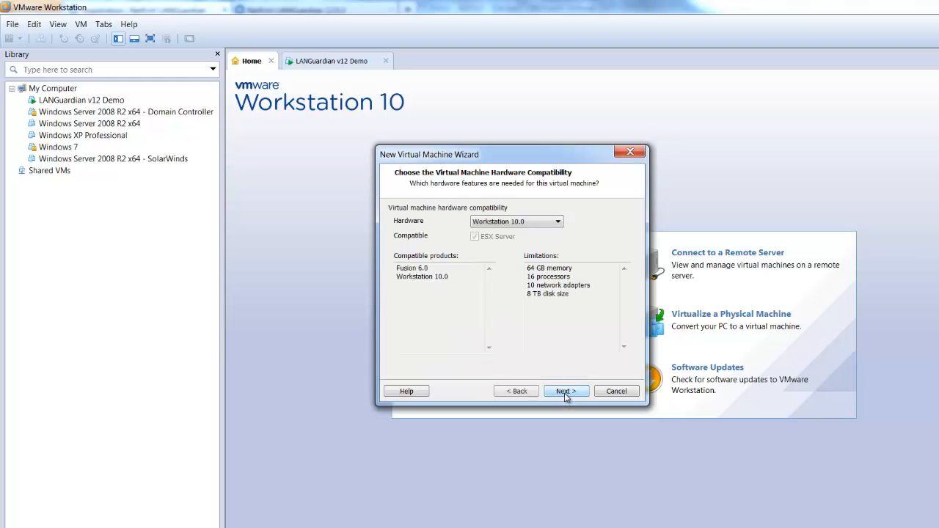
left_click(566, 391)
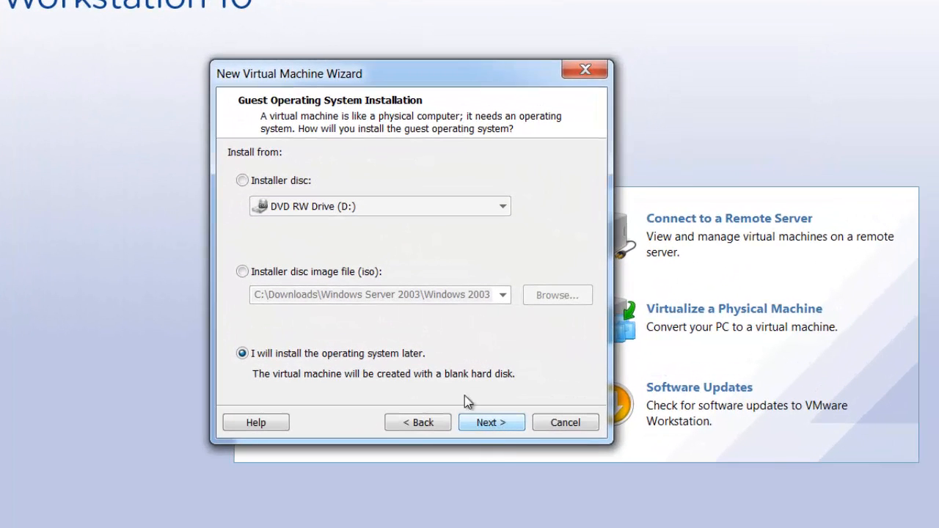
left_click(242, 272)
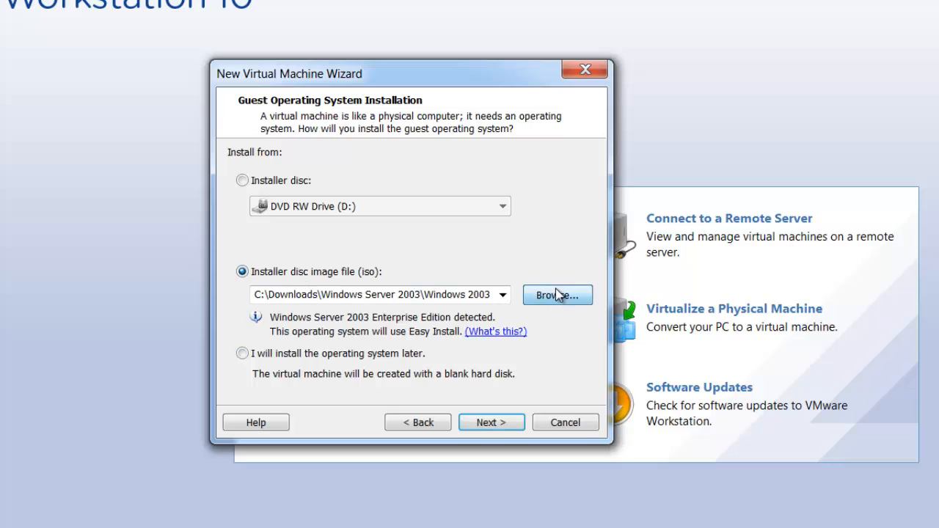
Browse to C:\Temp\lg\12 and choose languardian-12.0.3 as the installer ISO.
left_click(557, 293)
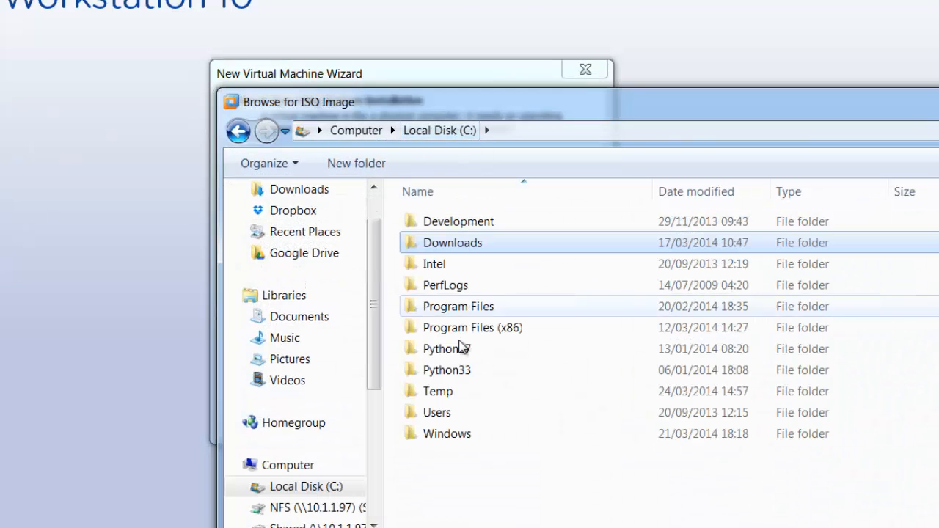
double_click(437, 390)
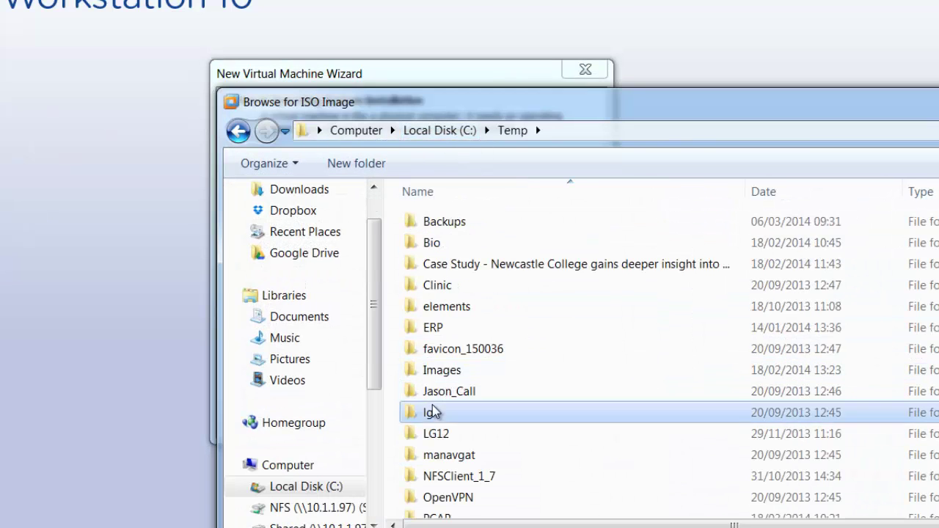
double_click(427, 413)
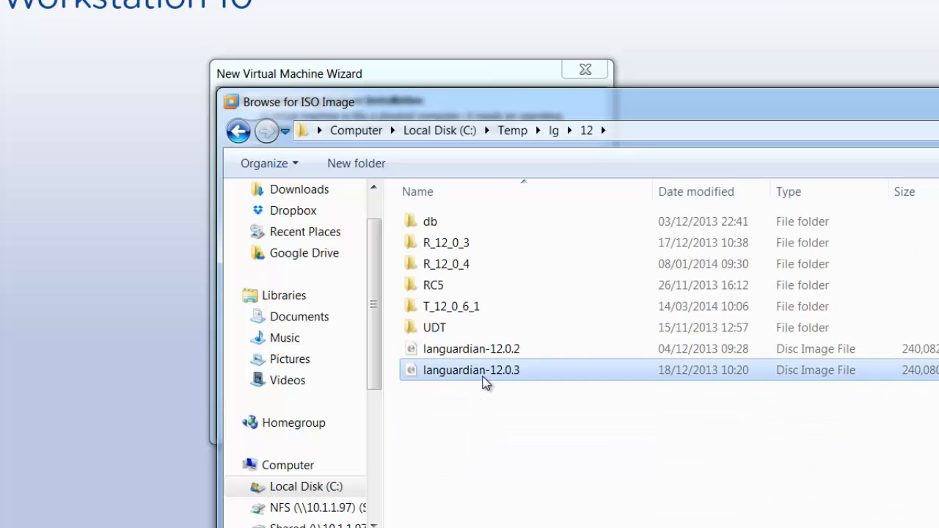
double_click(471, 370)
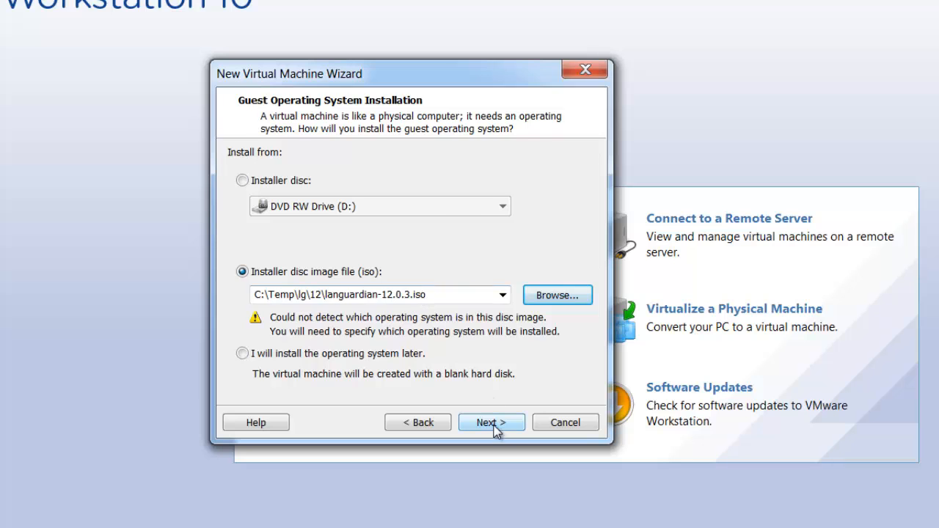
Keep Linux CentOS 64-bit as the guest OS and proceed to naming the machine.
left_click(490, 423)
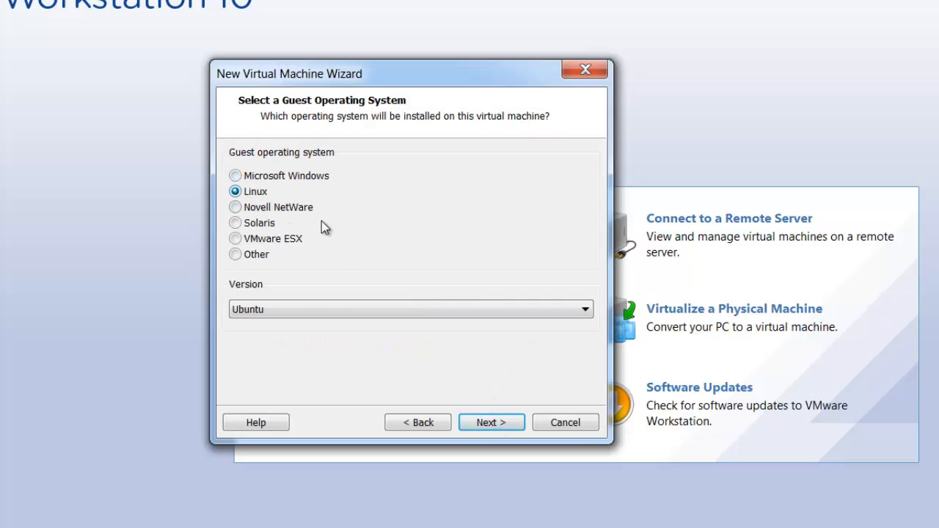
left_click(584, 308)
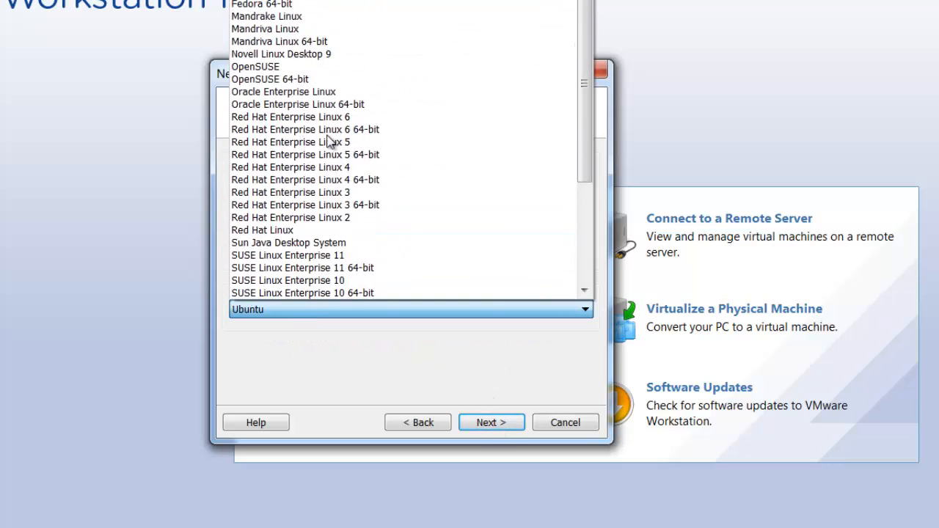
scroll("up", 3)
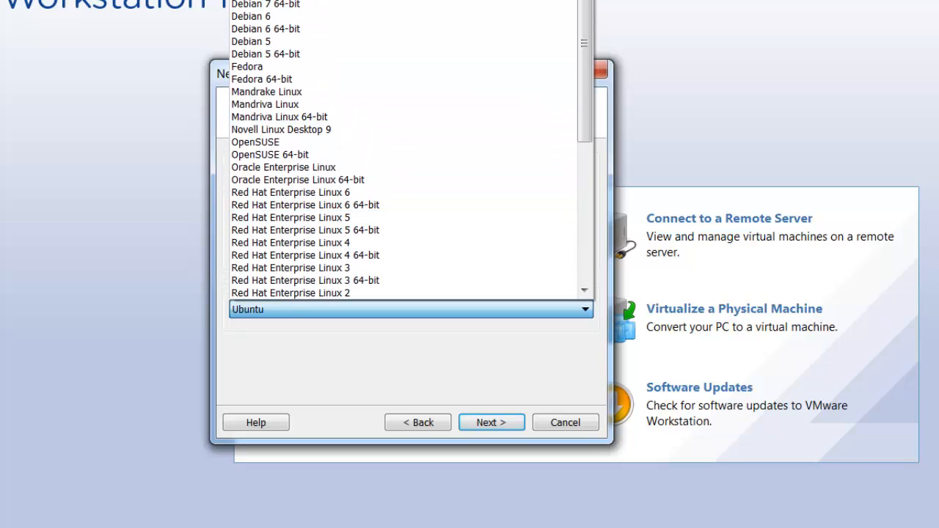
left_click(490, 423)
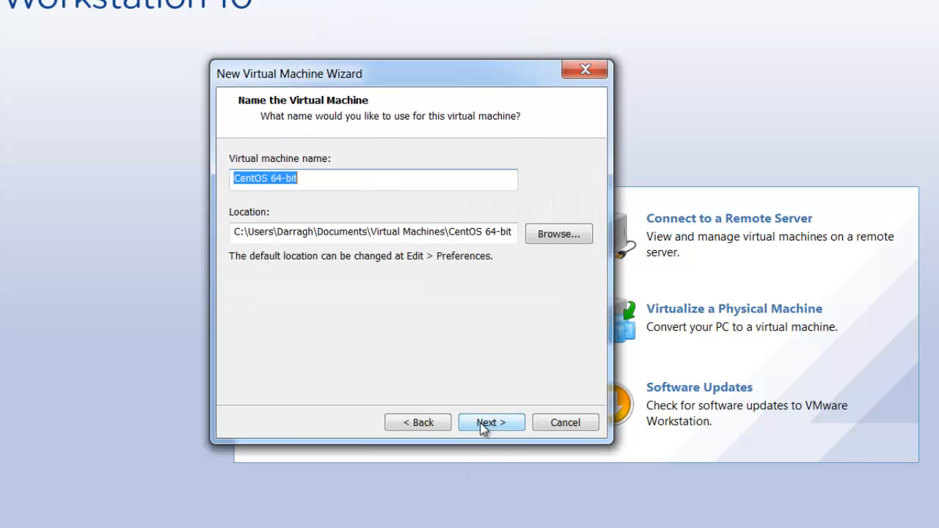
Name the virtual machine 'LANGuardian Local' and keep the default processor count.
type("LA")
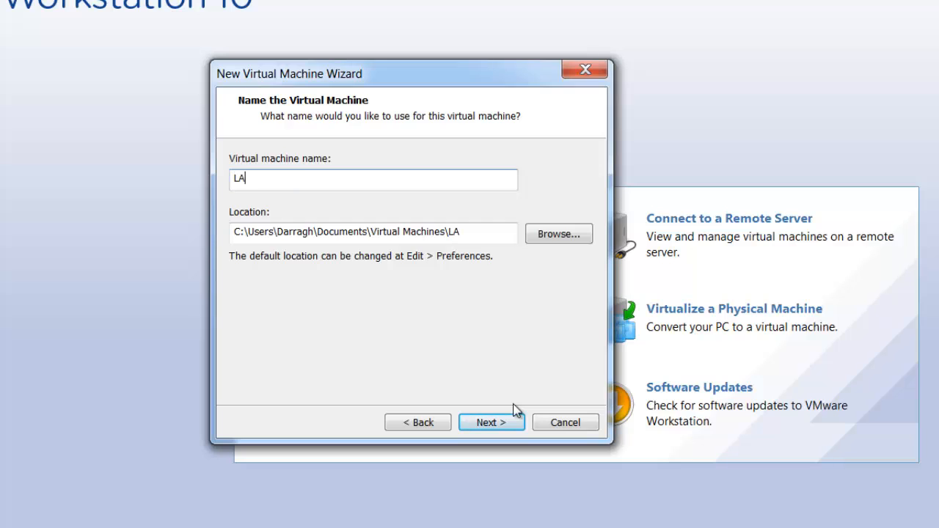
type("NGuardian")
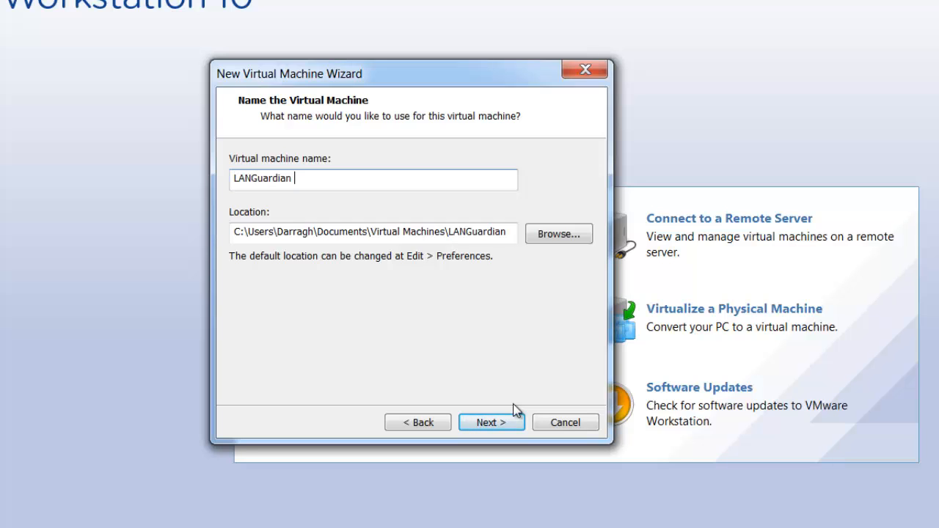
type("Local")
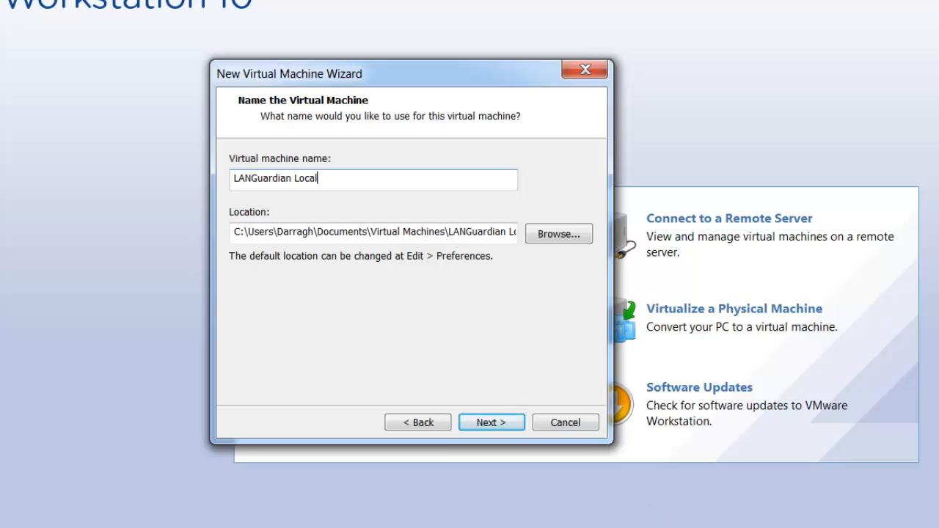
left_click(490, 423)
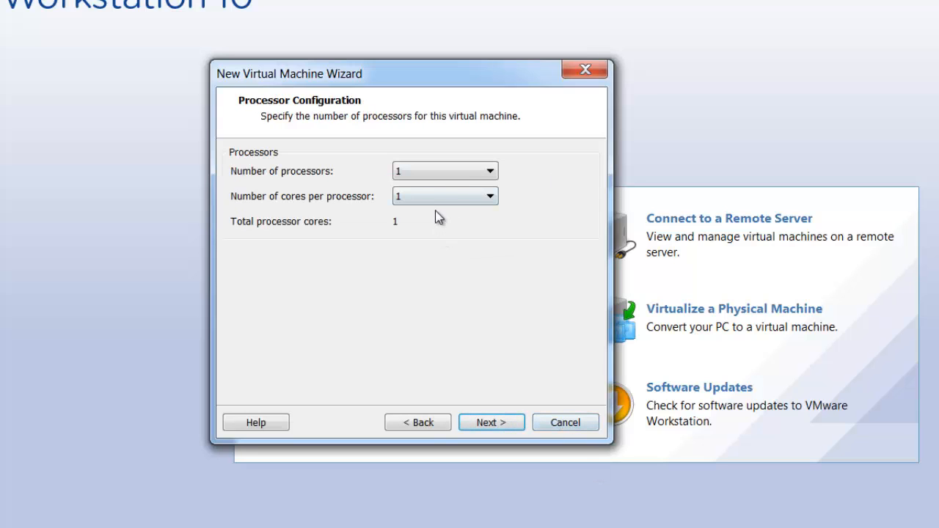
left_click(490, 423)
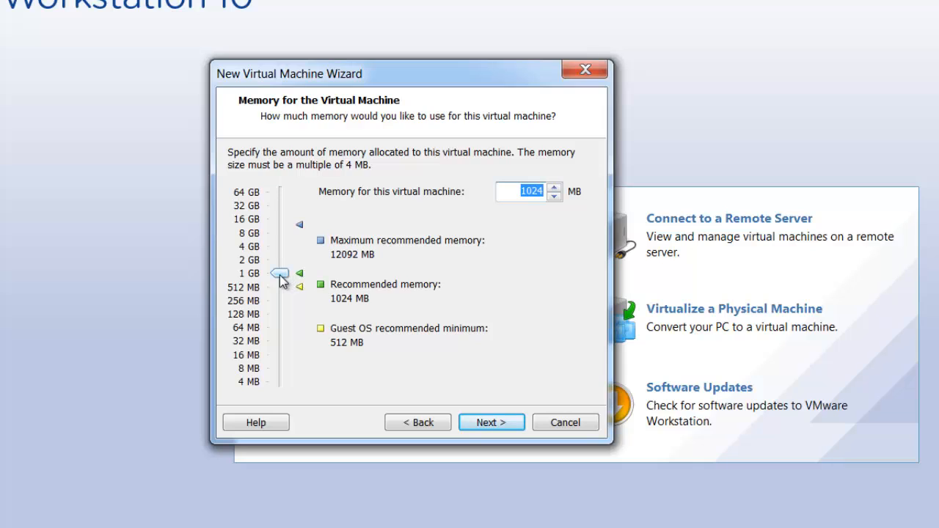
Raise memory to 4096 MB and keep NAT networking, SCSI disk type and a 20 GB split disk.
left_click_drag(278, 274, 279, 245)
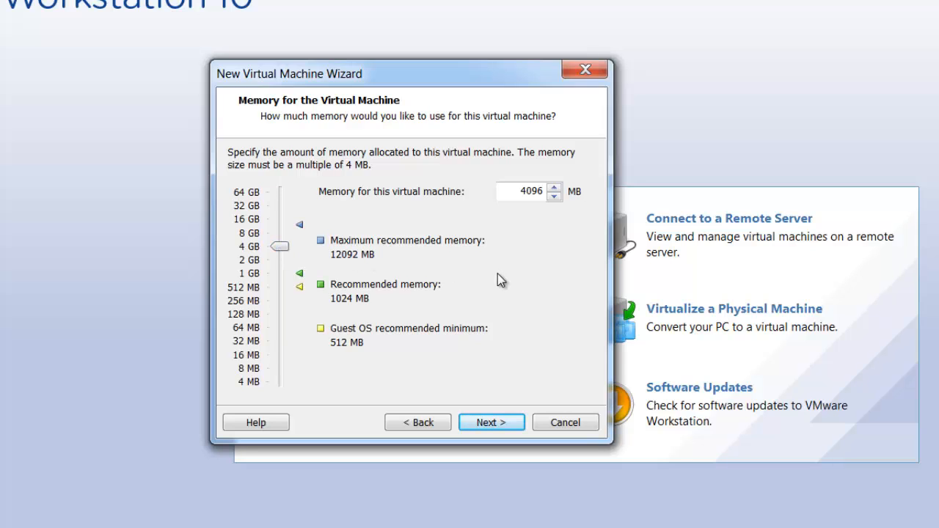
mouse_move(294, 252)
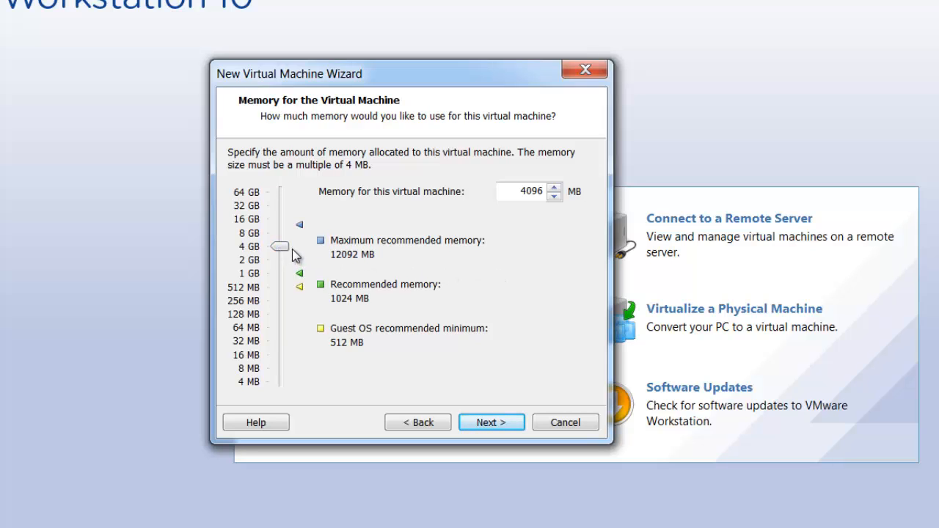
mouse_move(425, 302)
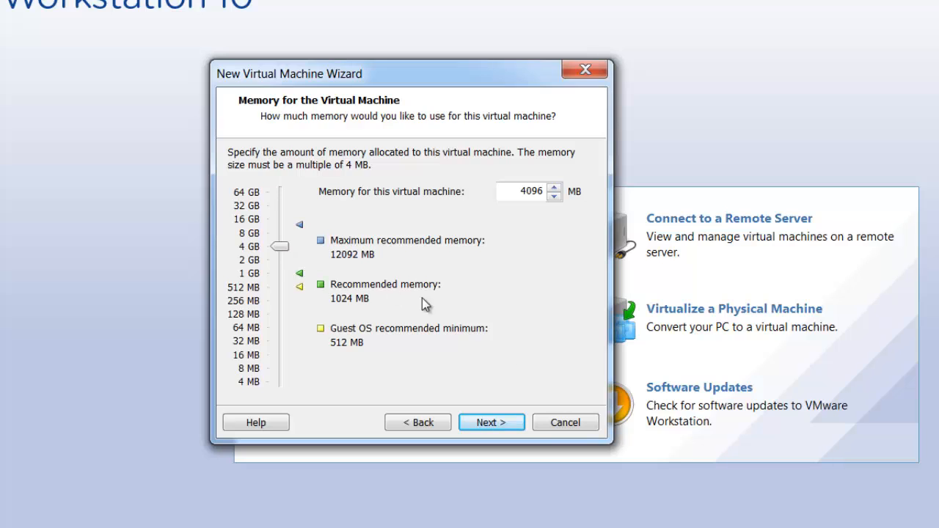
left_click(490, 423)
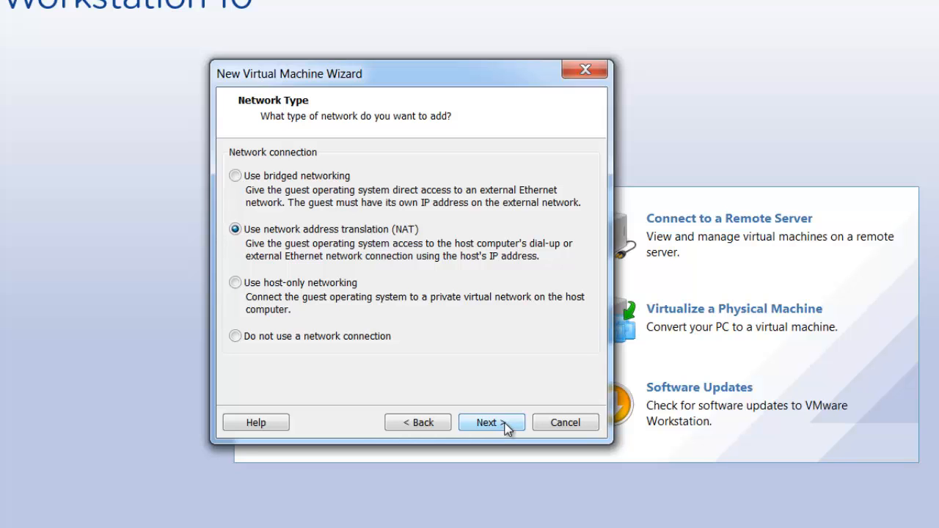
left_click(490, 423)
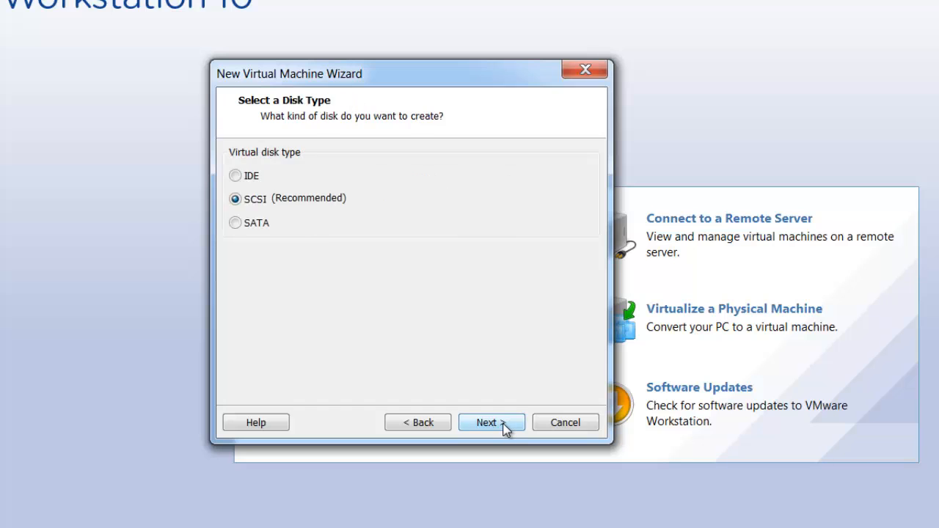
left_click(487, 422)
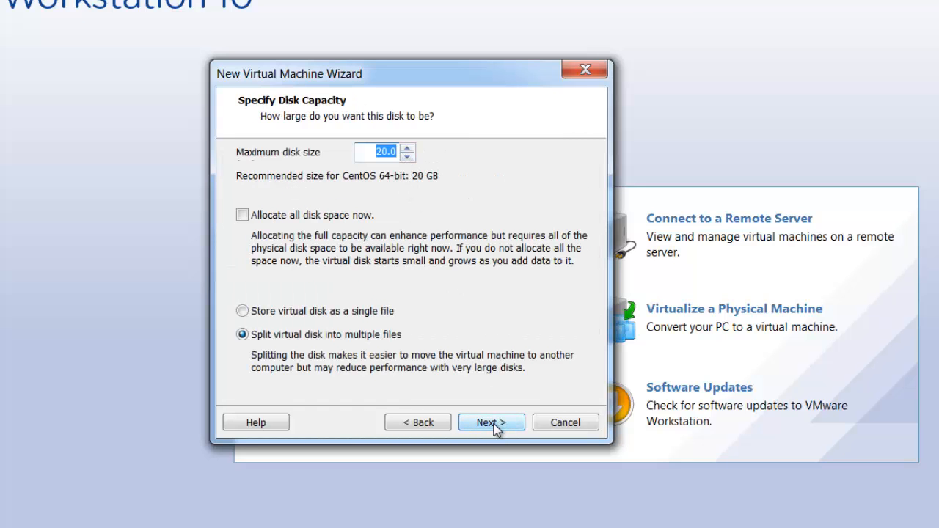
left_click(490, 422)
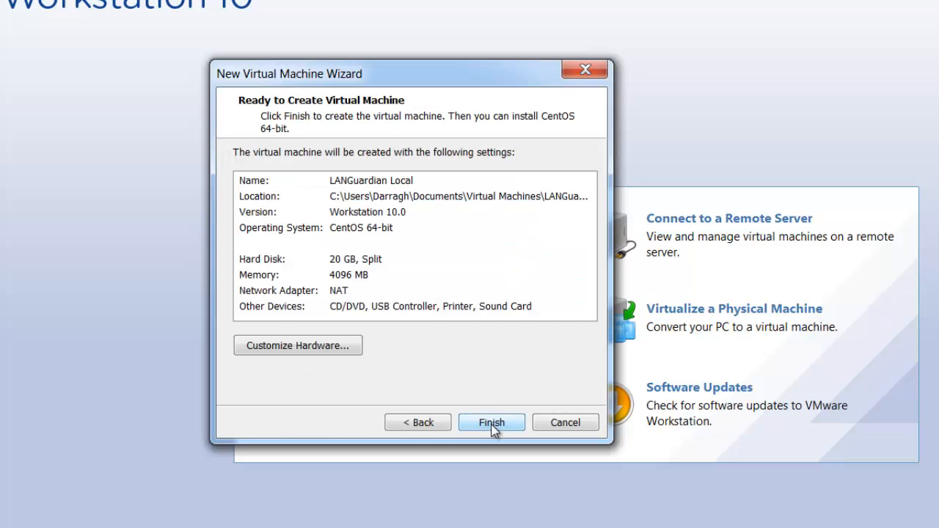
mouse_move(296, 345)
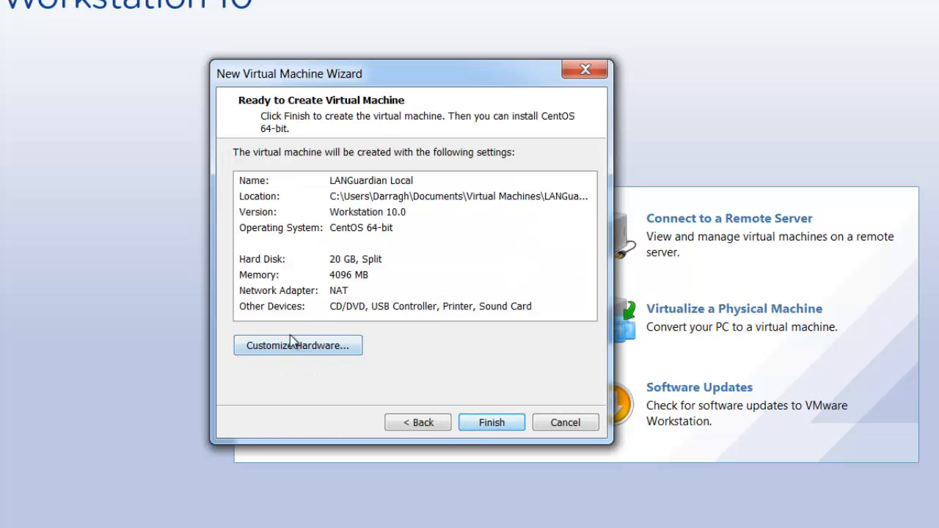
mouse_move(286, 357)
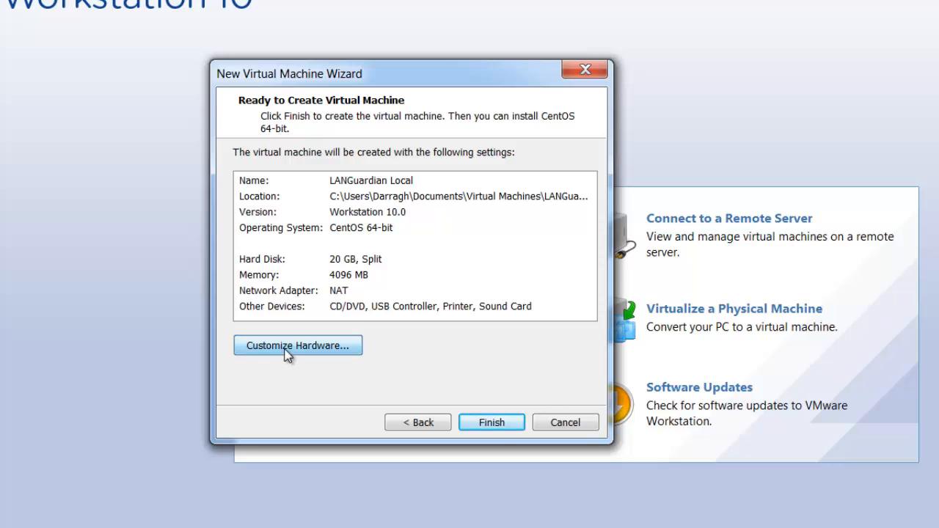
In Customize Hardware, add a second network adapter to the machine.
left_click(297, 344)
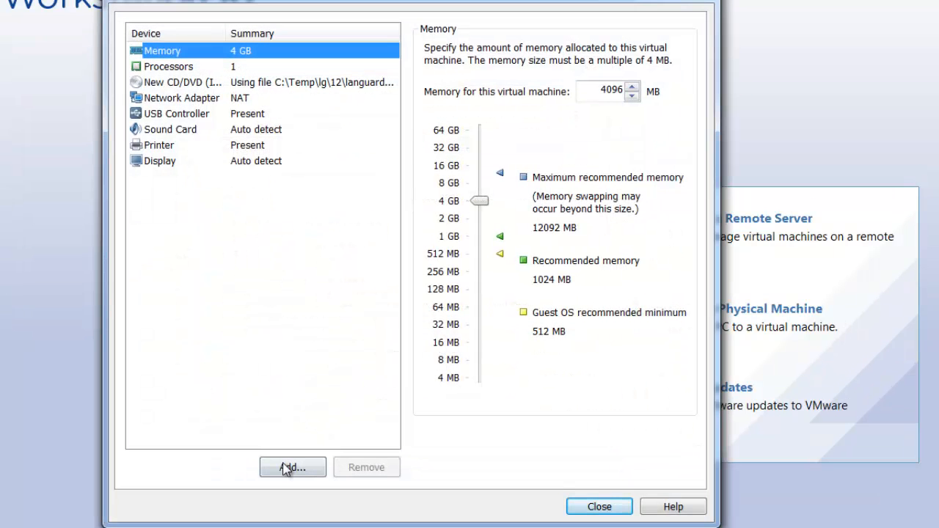
left_click(292, 467)
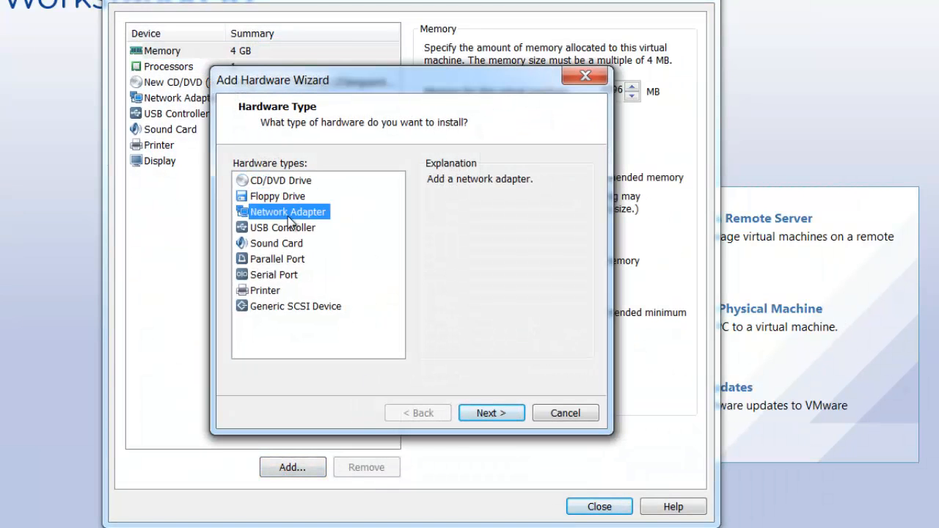
left_click(490, 412)
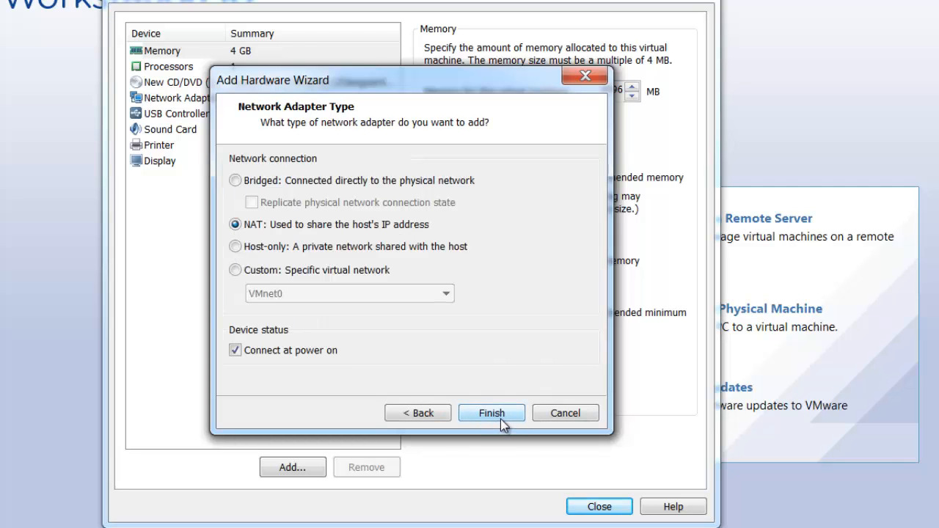
left_click(490, 412)
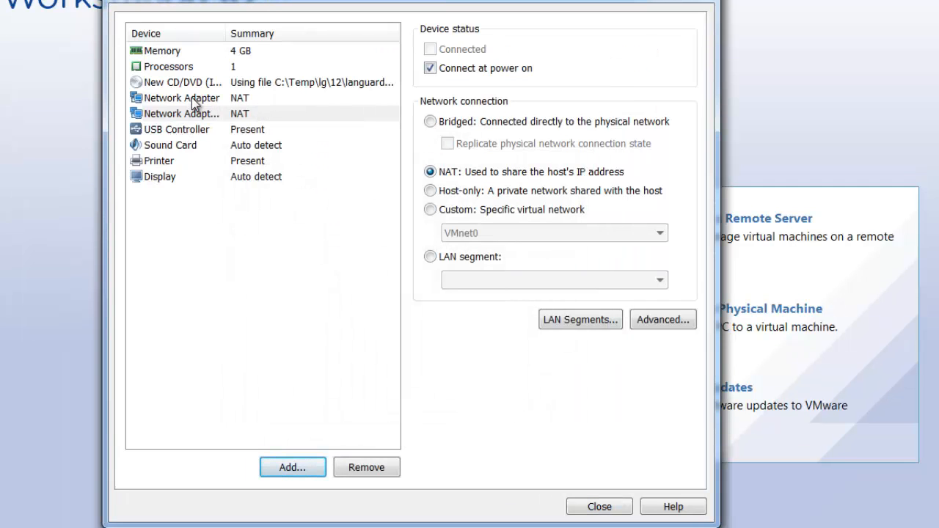
Set both network adapters to Bridged networking and return to the wizard summary.
left_click(182, 97)
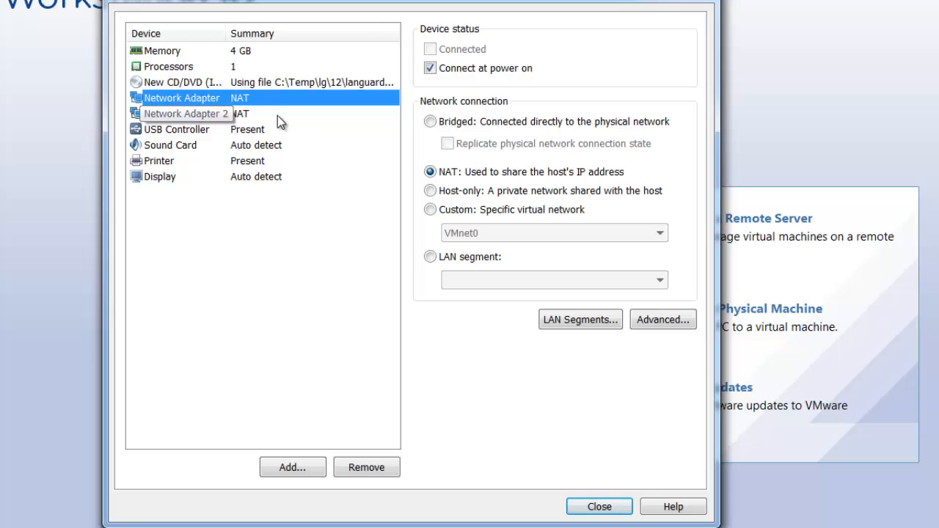
left_click(188, 113)
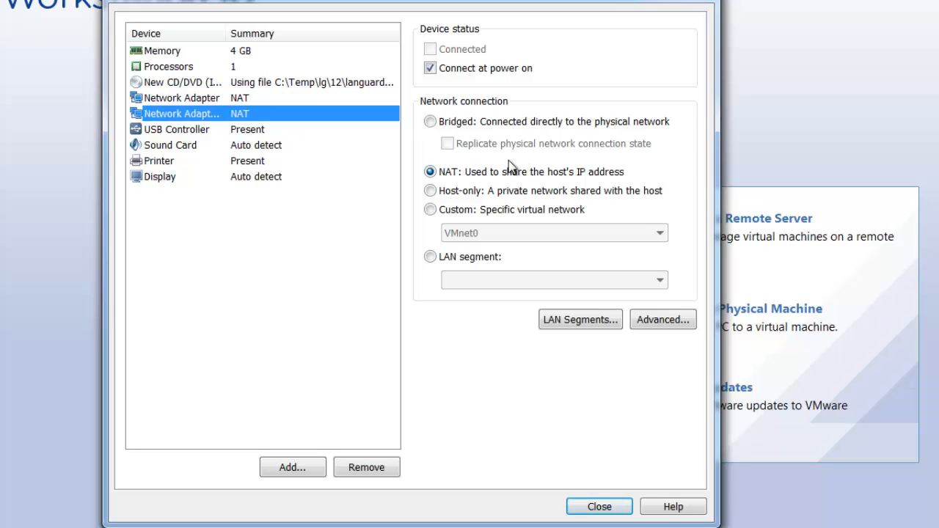
mouse_move(426, 135)
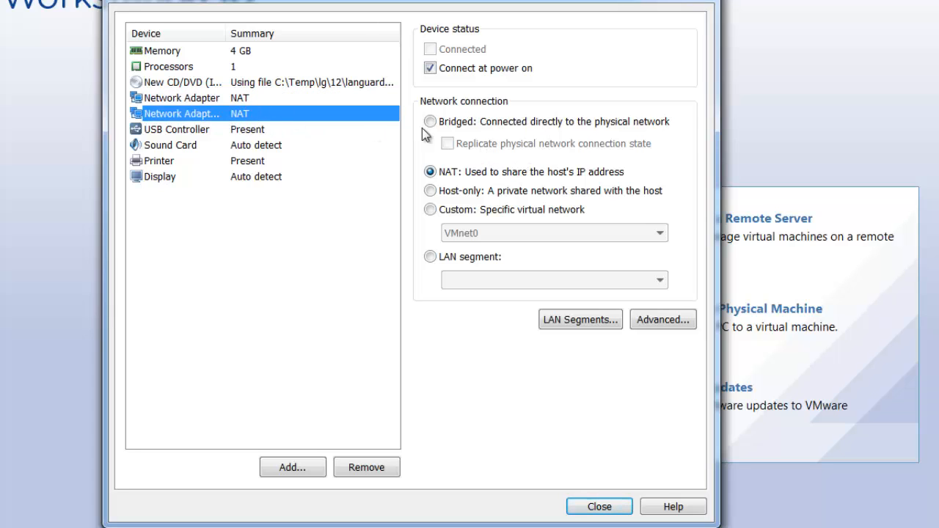
left_click(430, 121)
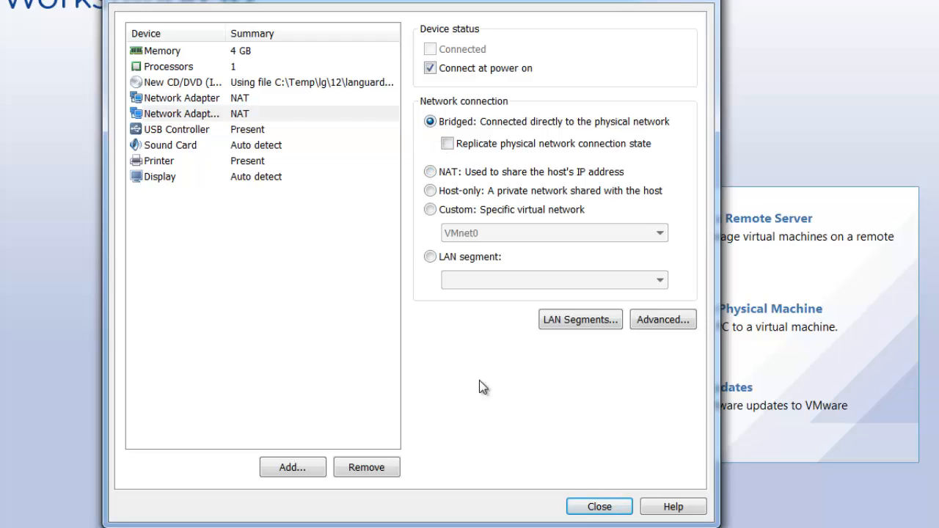
left_click(431, 120)
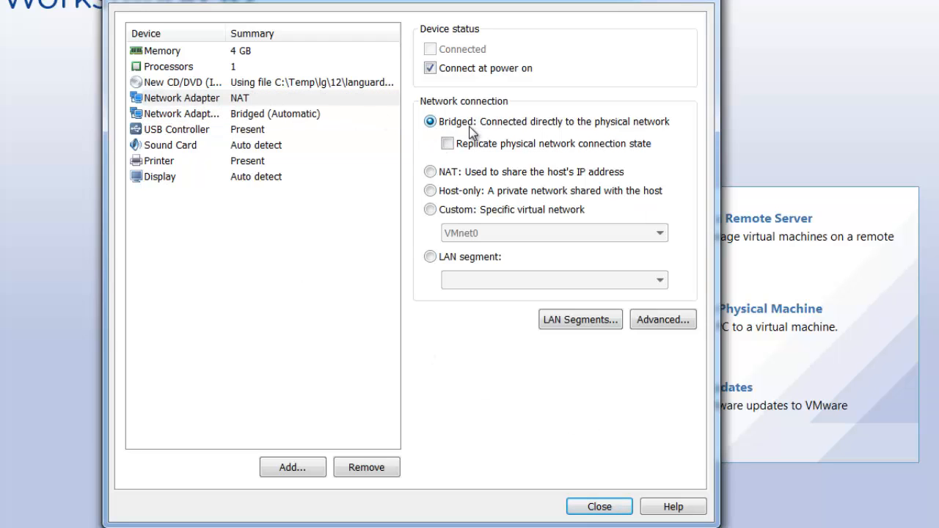
mouse_move(266, 188)
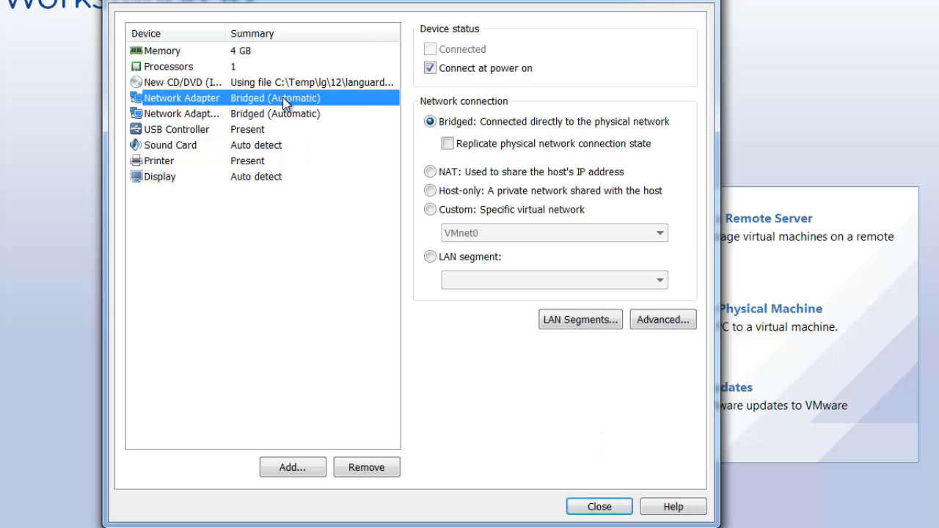
mouse_move(282, 123)
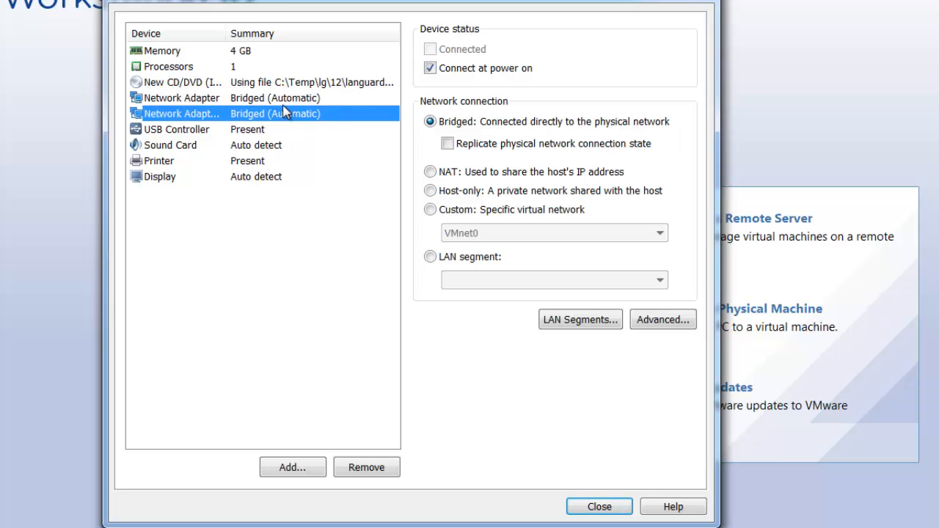
left_click(598, 506)
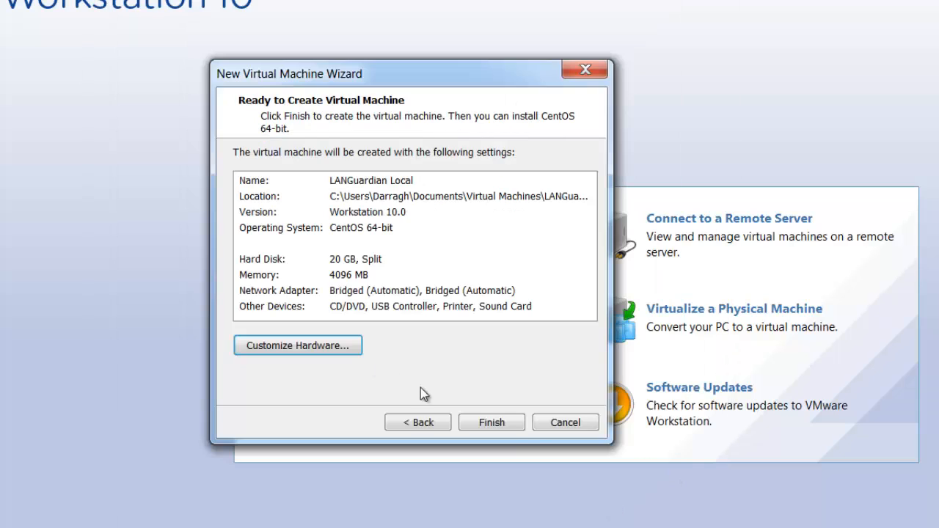
left_click(490, 423)
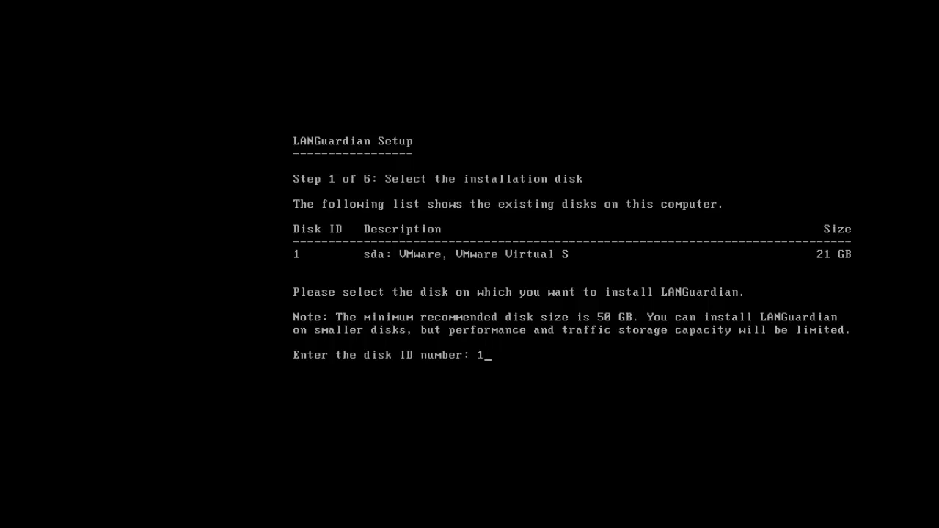
Accept disk 1, answer yes to erase it, and assign interface 1 (eth0) to the user interface.
key("Return")
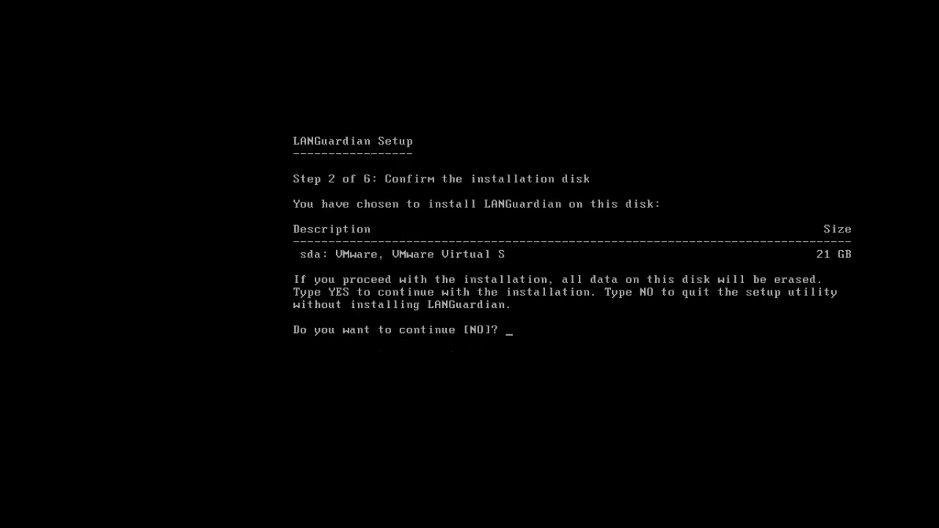
type("ye")
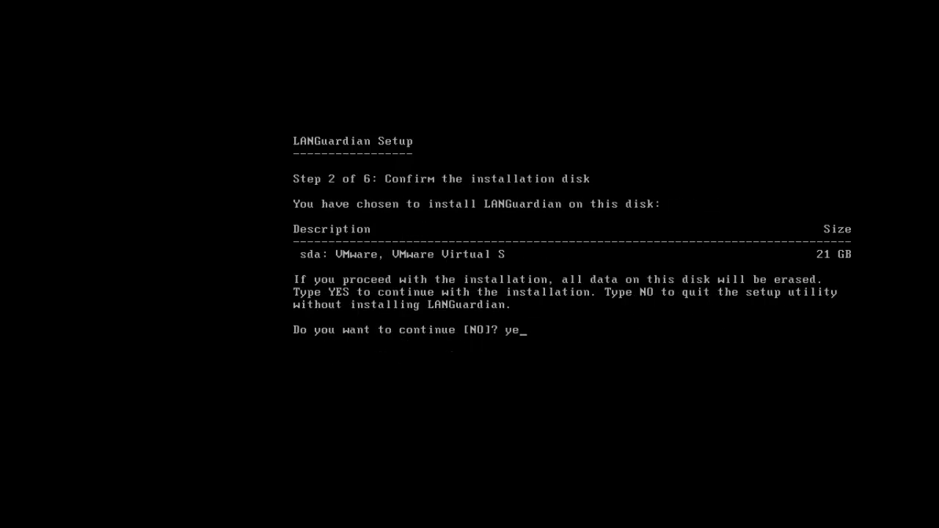
key("Return")
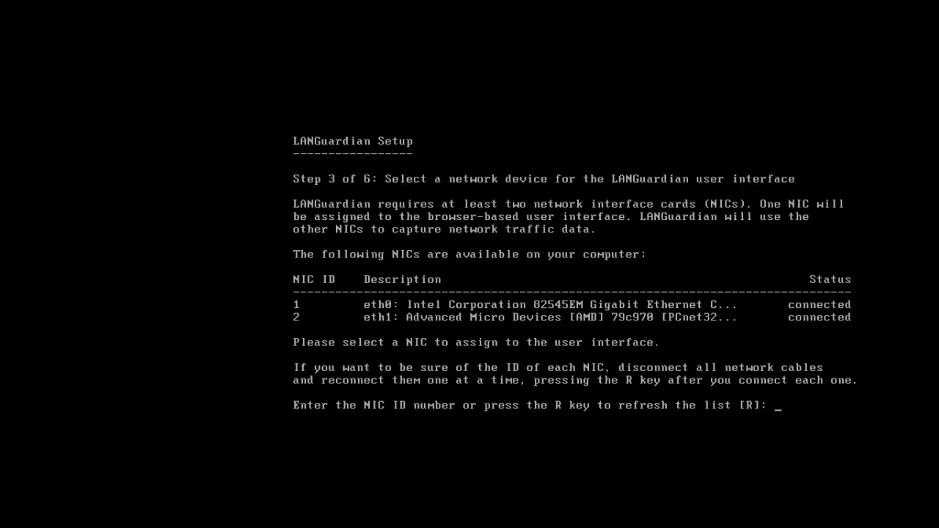
type("1")
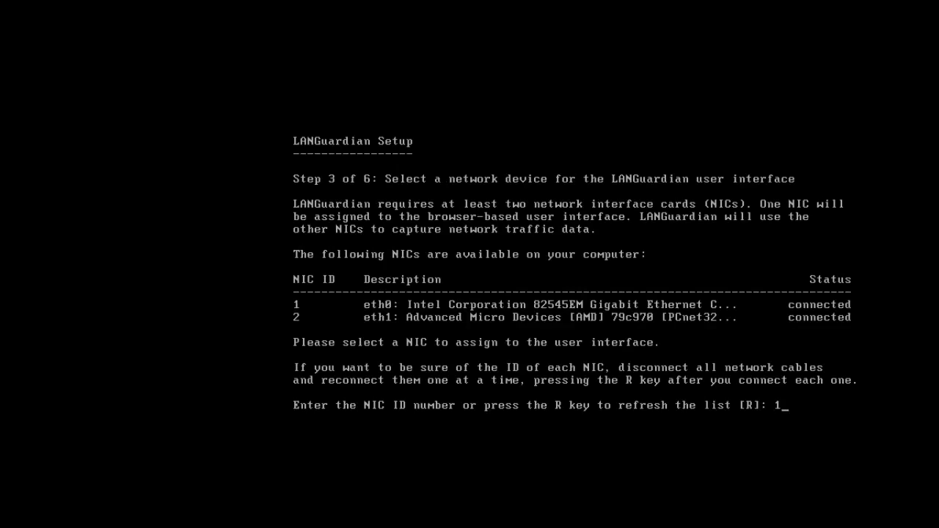
key("Return")
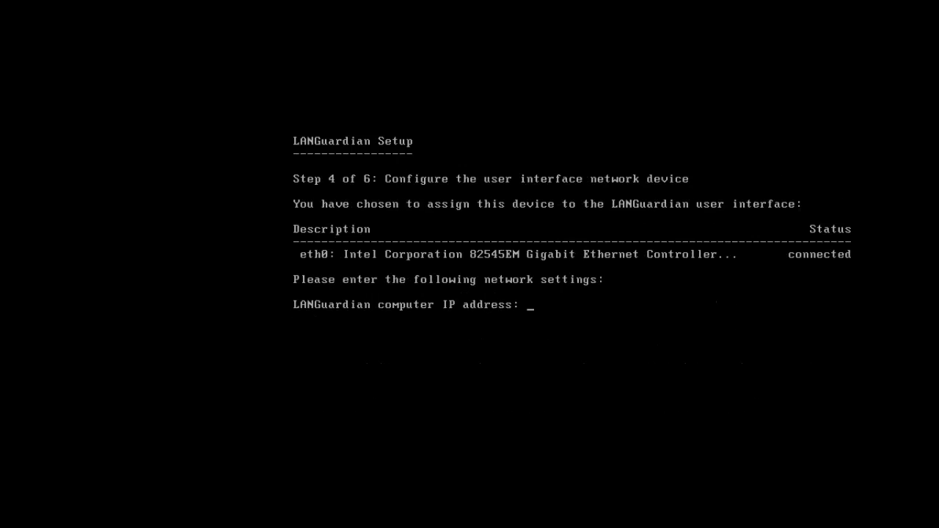
Enter IP 10.1.1.200 and mask 255.255.255.0, accepting gateway 10.1.1.1 and DNS 8.8.8.8.
type("10")
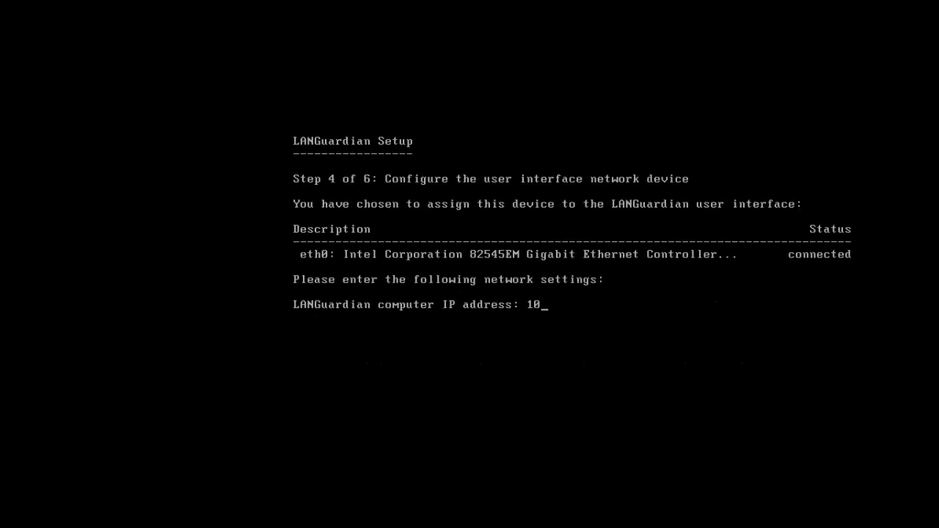
type(".2")
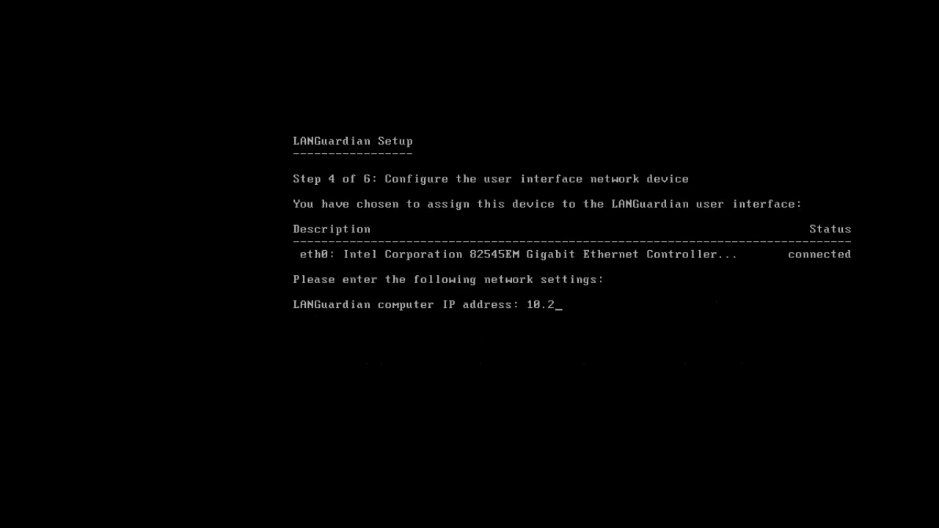
type("1.1.200")
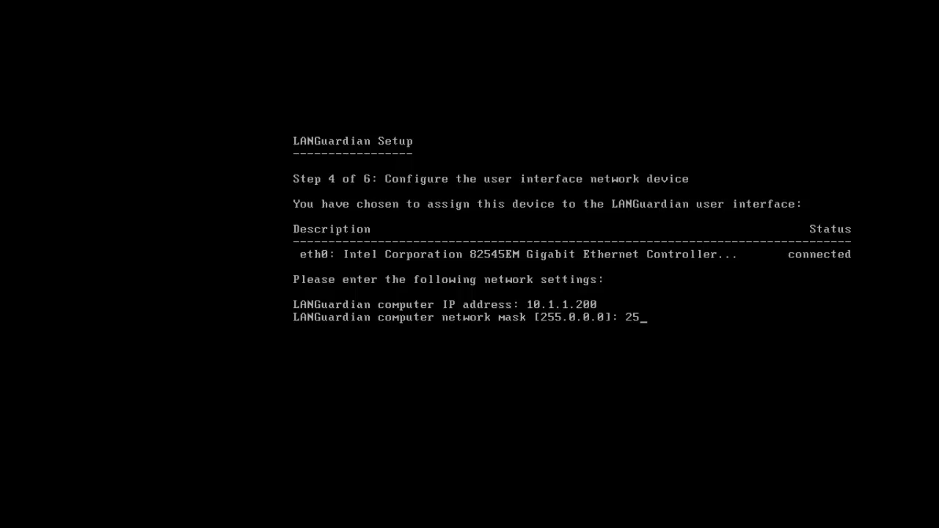
type("5.255.")
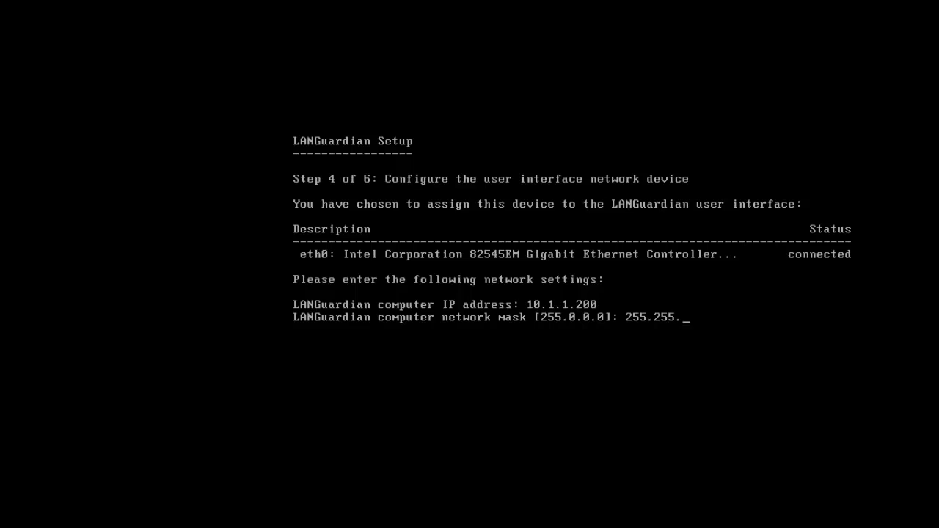
type("255.0")
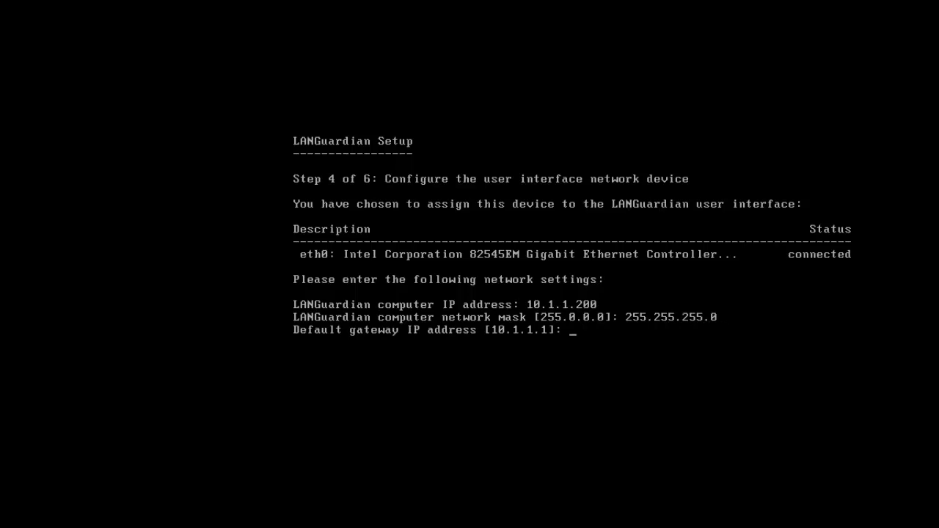
key("Return")
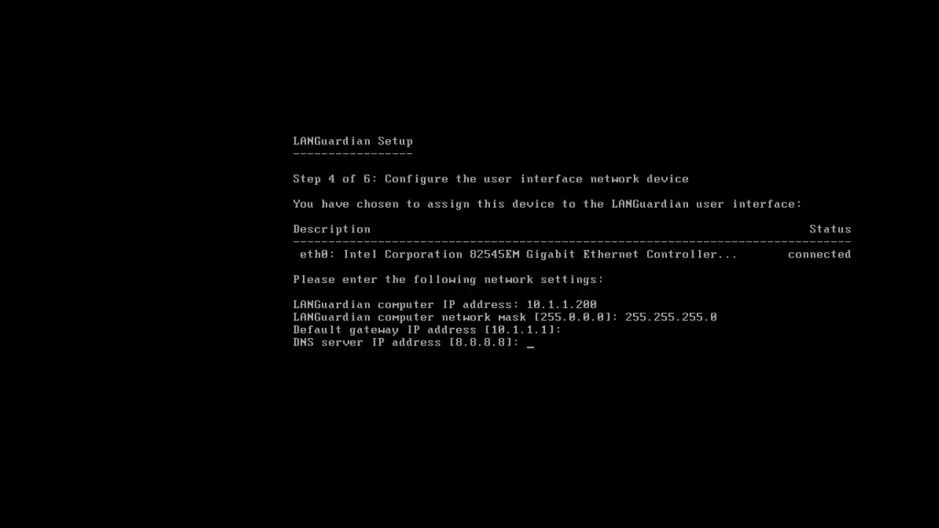
key("Return")
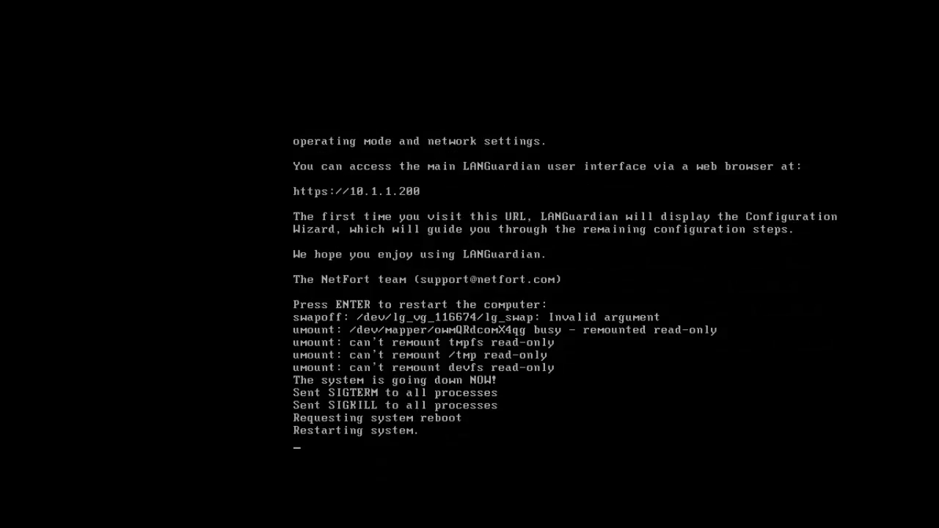
Restart the appliance so it boots into the LANGuardian 12.0.3 Management Utility.
key("Return")
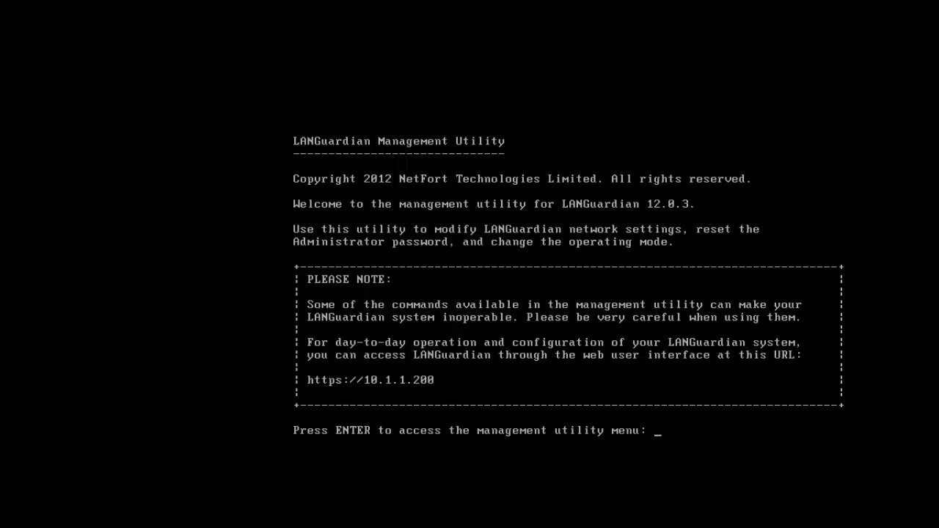
mouse_move(532, 479)
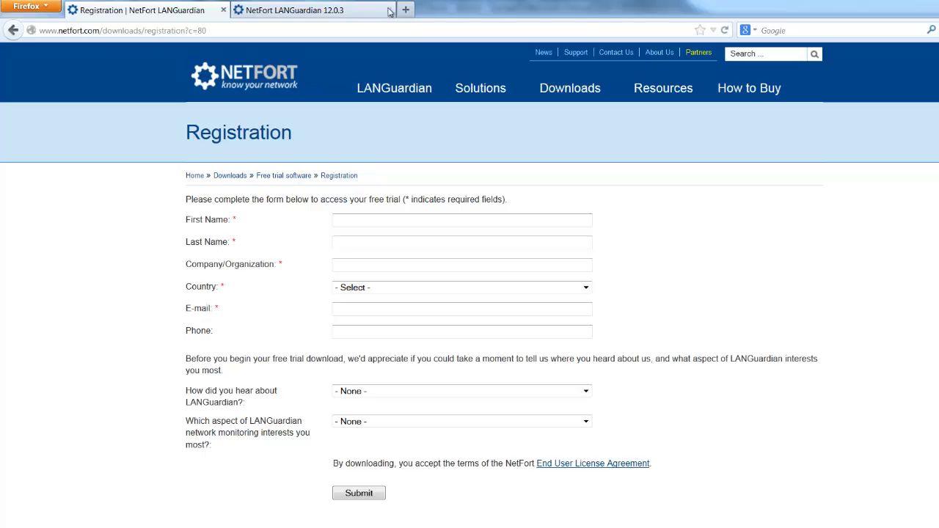
Reach the LANGuardian web wizard, trusting its self-signed certificate, and accept the licensing terms.
left_click(388, 9)
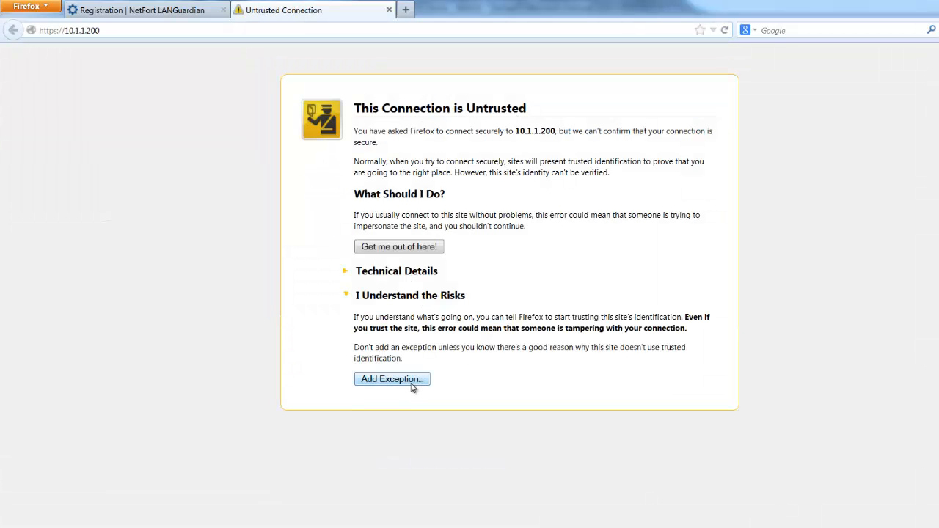
left_click(392, 379)
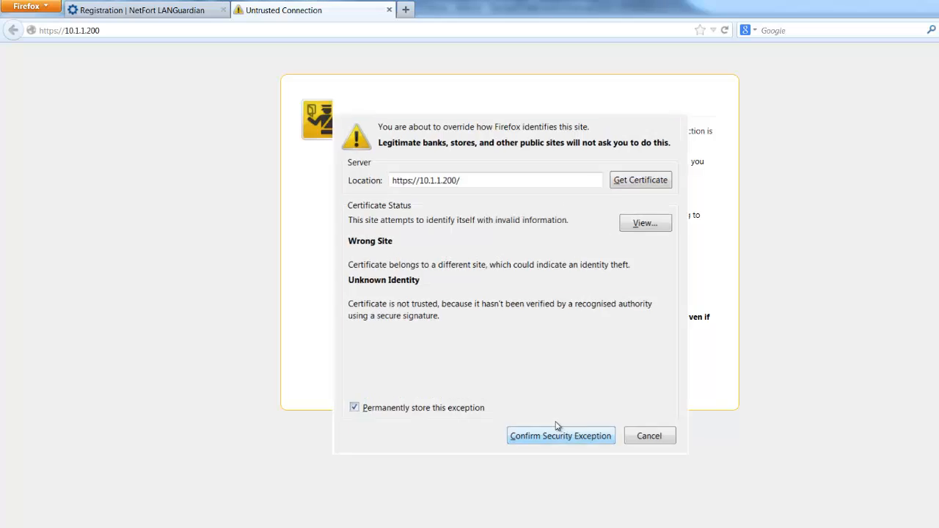
left_click(648, 434)
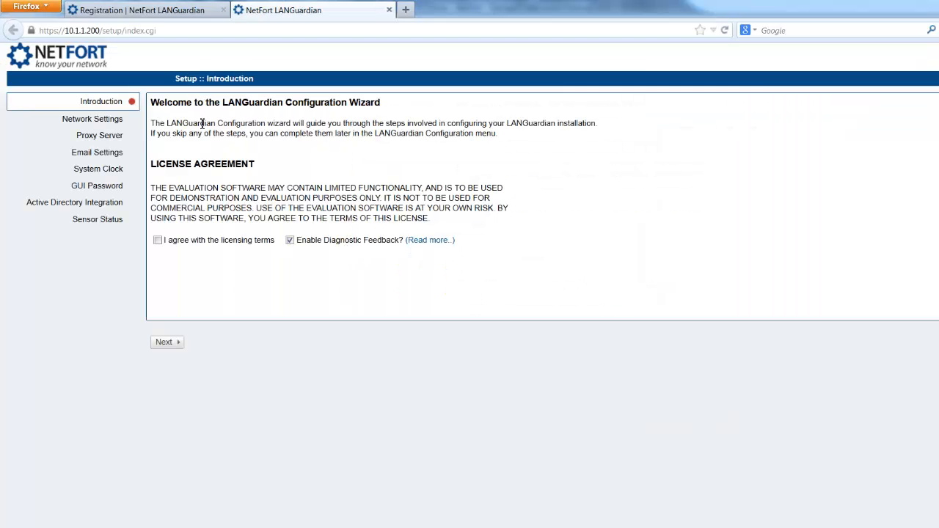
left_click(159, 240)
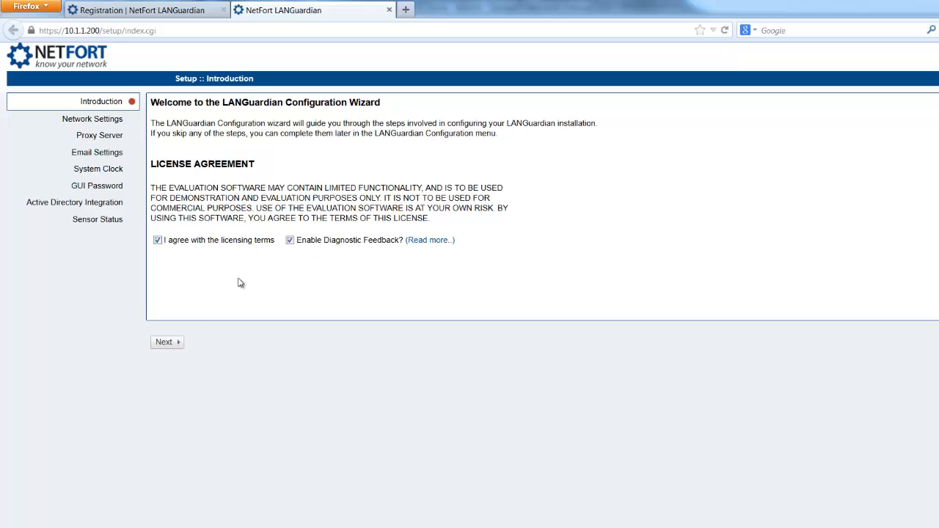
left_click(167, 342)
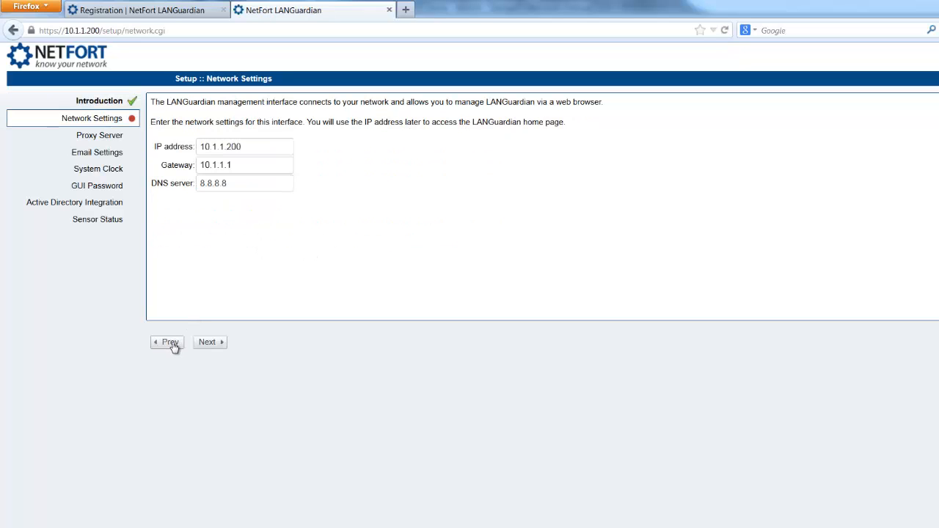
Accept the validated network settings, skip the proxy step and validate the email settings.
left_click(207, 341)
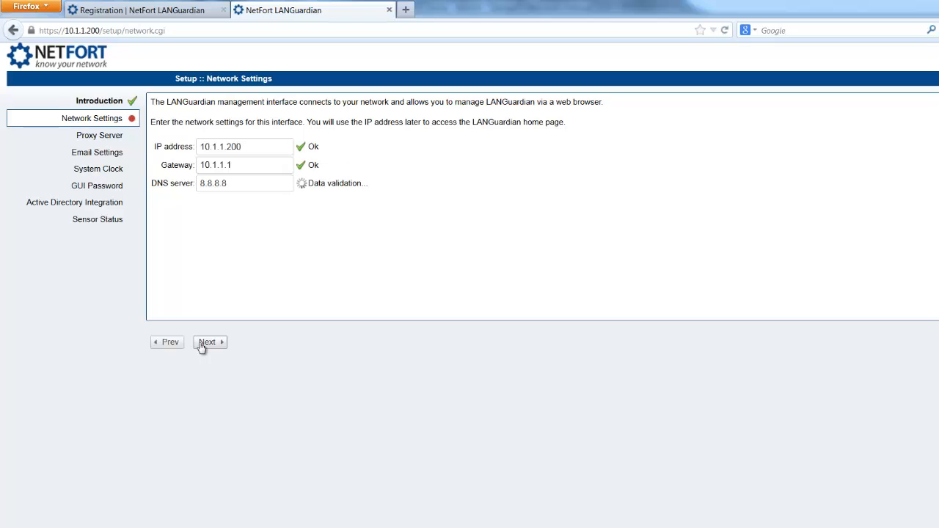
left_click(206, 342)
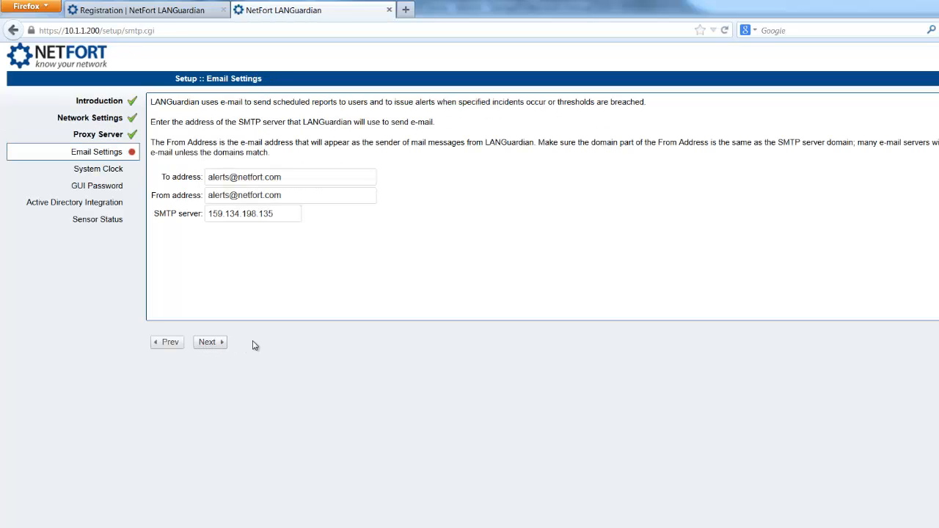
mouse_move(212, 343)
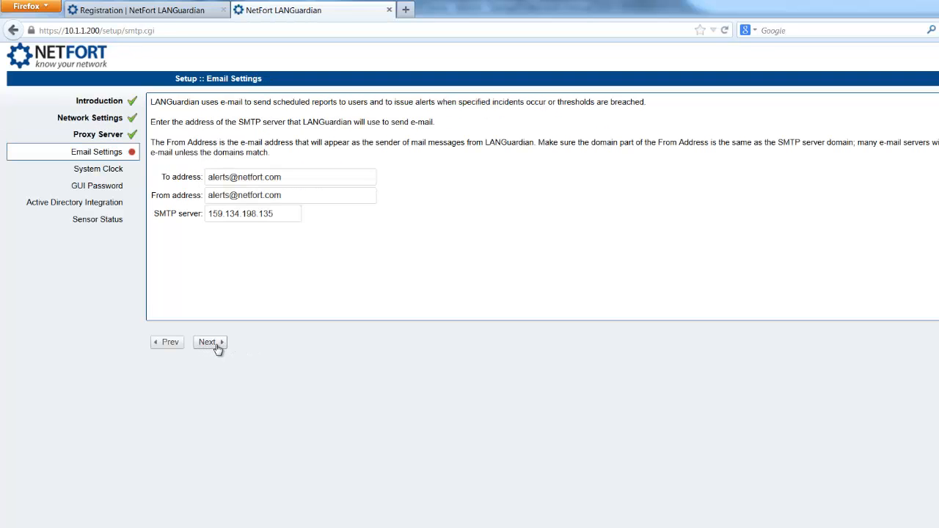
left_click(208, 343)
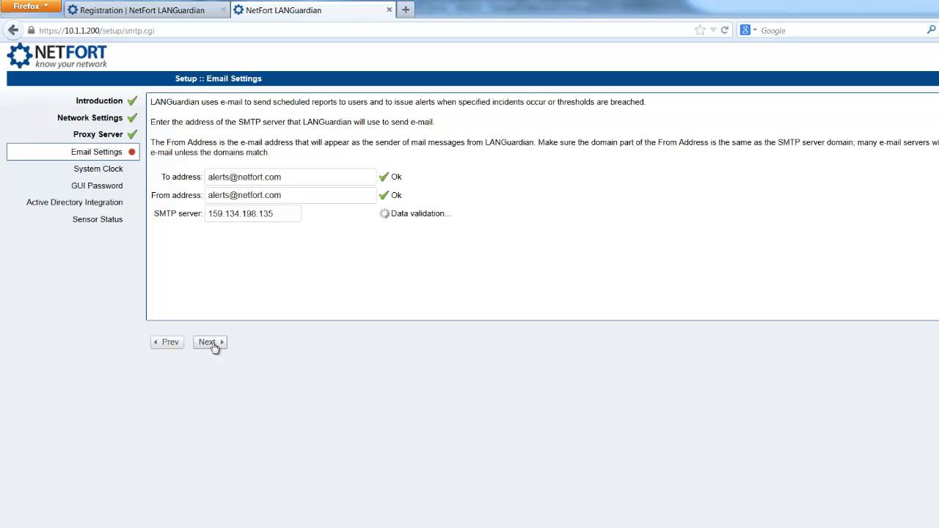
left_click(206, 343)
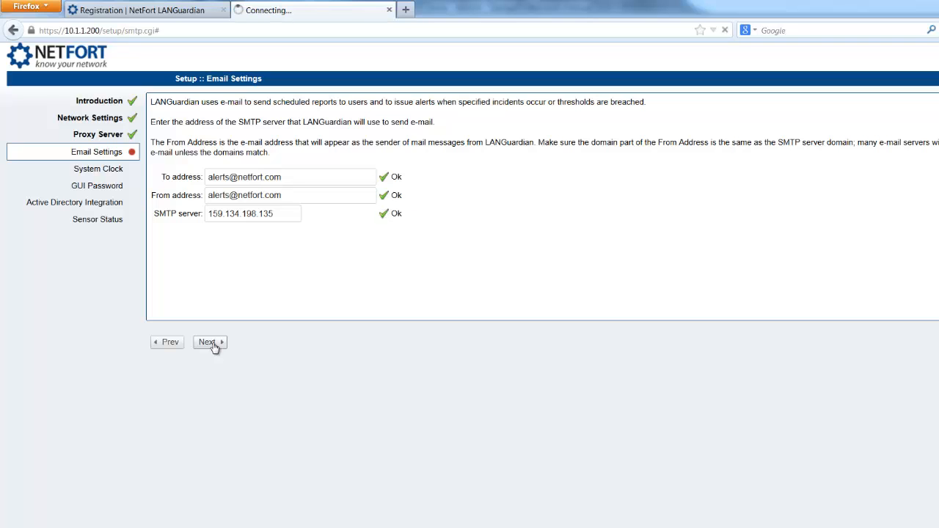
left_click(207, 342)
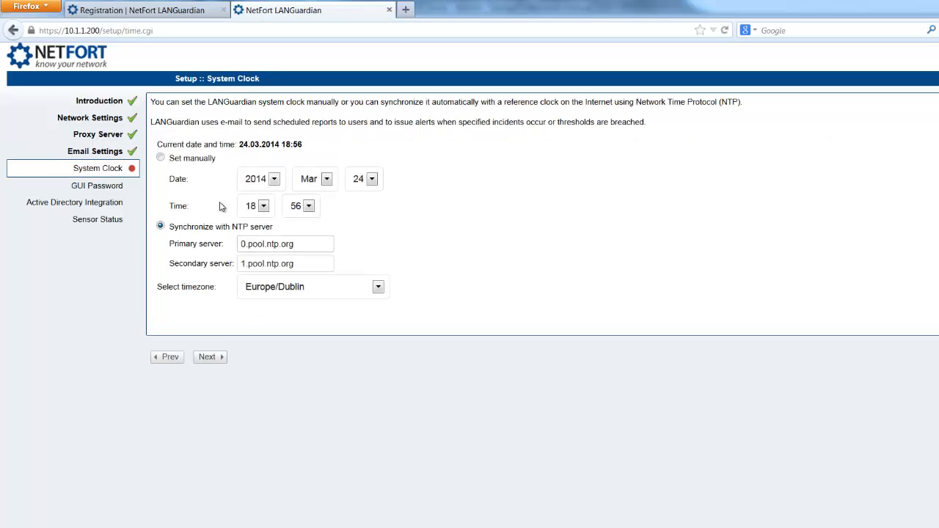
mouse_move(212, 356)
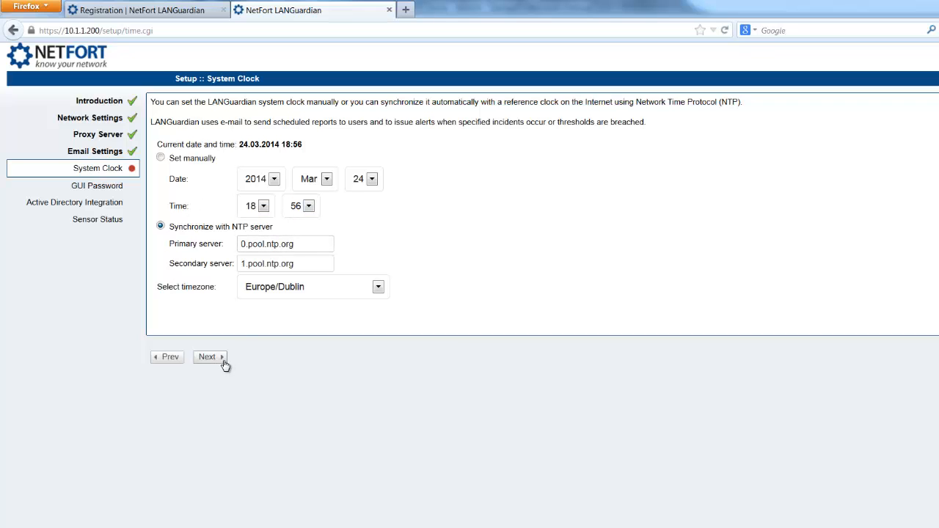
Keep NTP synchronisation with the Europe/Dublin timezone and continue to the password step.
left_click(209, 357)
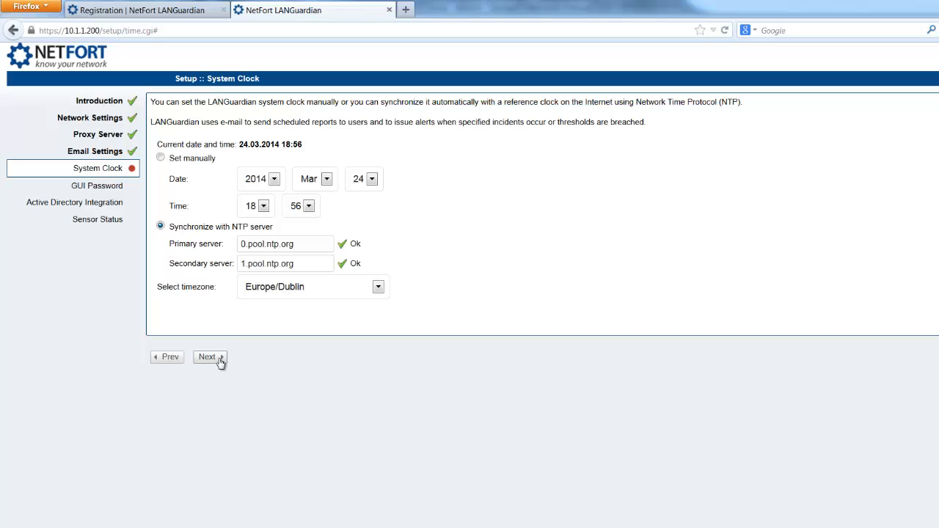
left_click(209, 357)
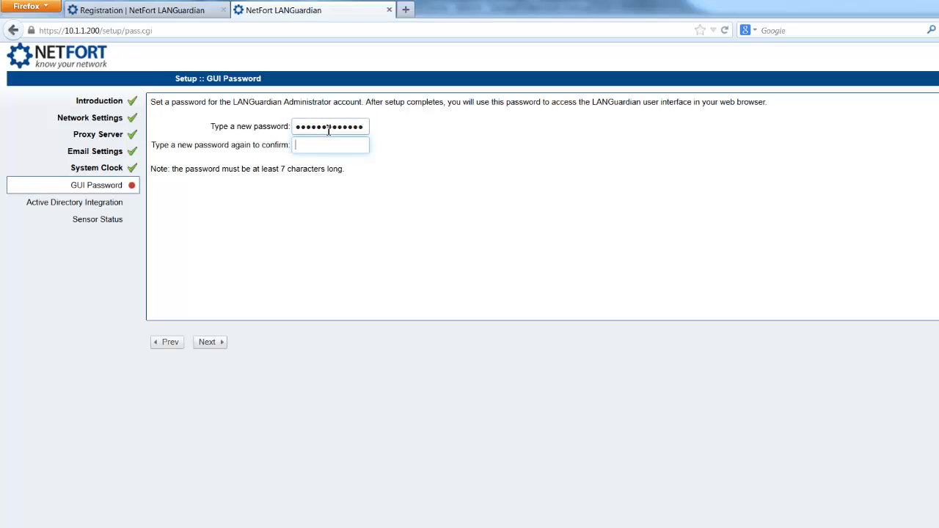
Set and confirm the administrator password, then leave Active Directory empty to reach Sensor Status.
type("•••••••")
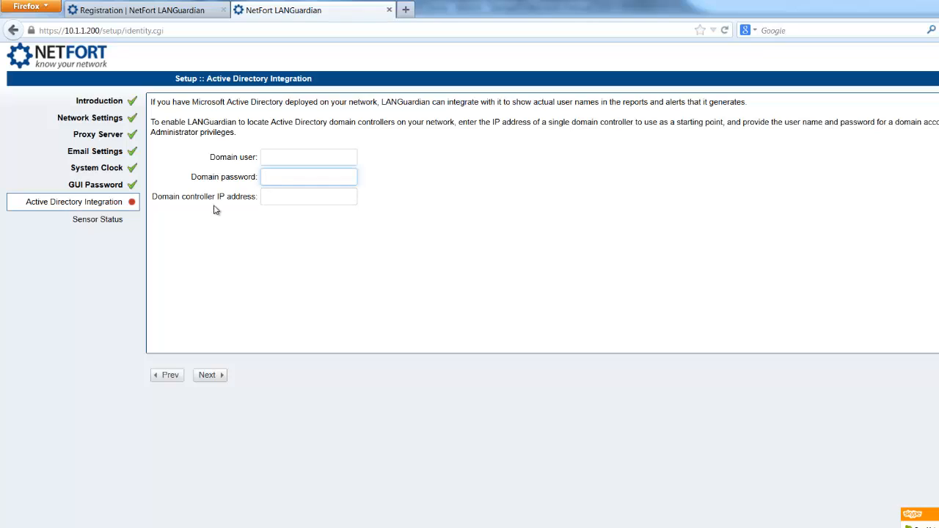
left_click(308, 176)
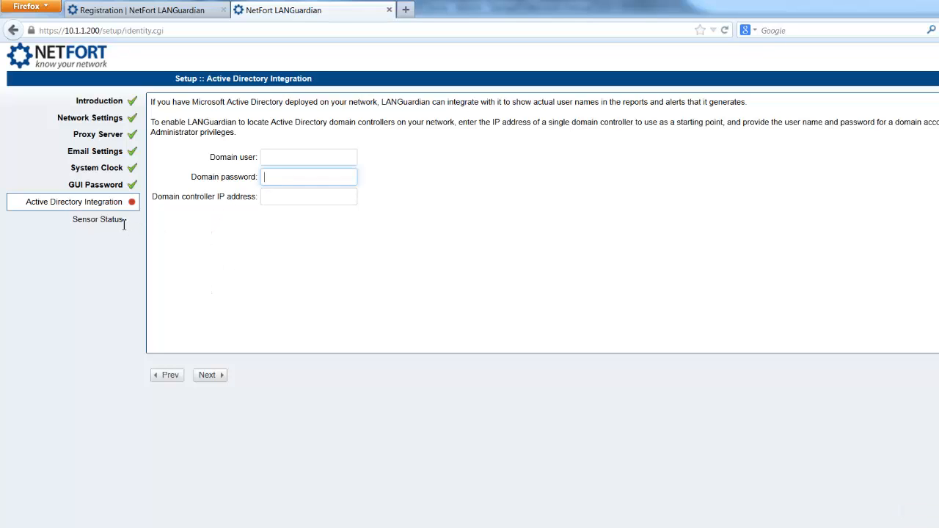
mouse_move(226, 367)
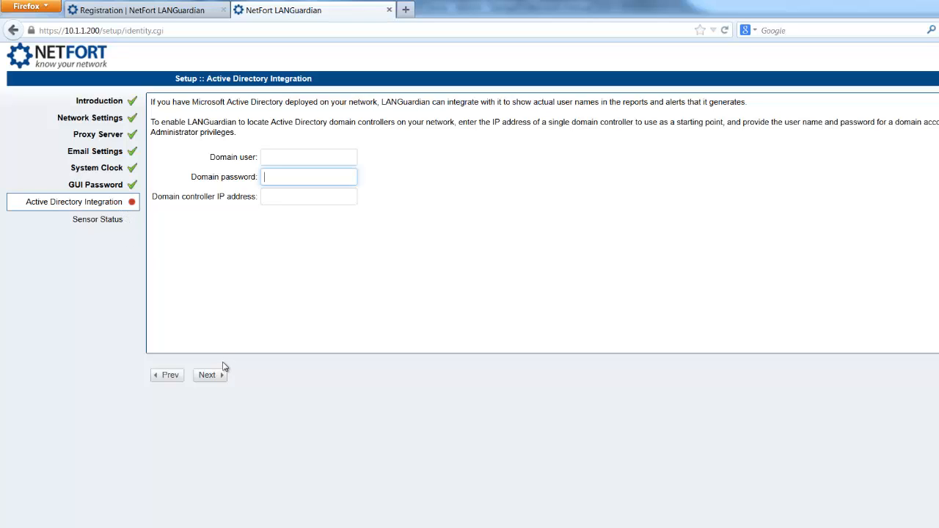
left_click(210, 376)
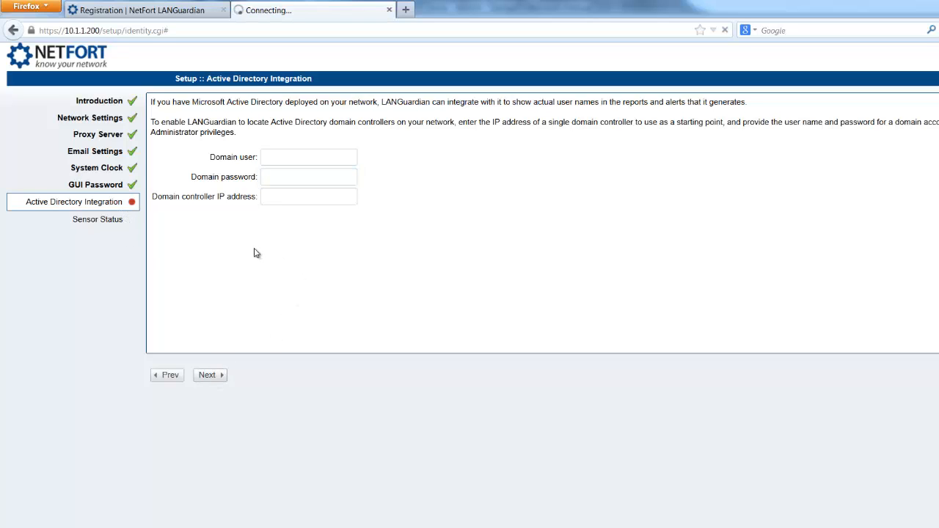
left_click(209, 375)
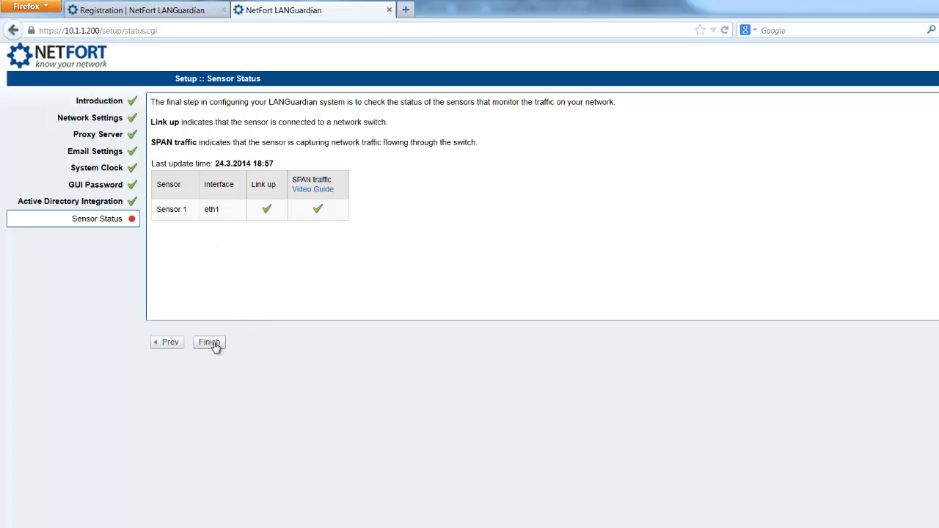
Finish the wizard from Sensor Status and log in as Administrator to the Management Summary.
left_click(209, 342)
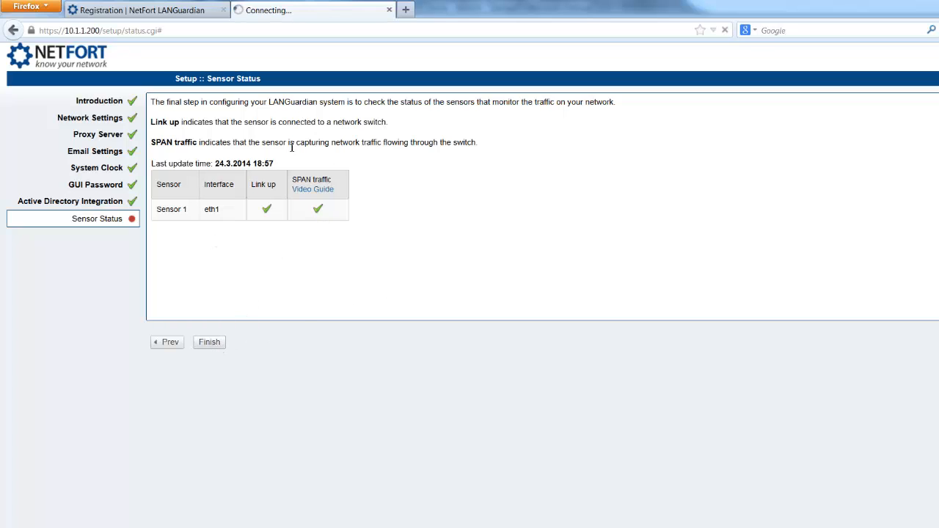
left_click(208, 342)
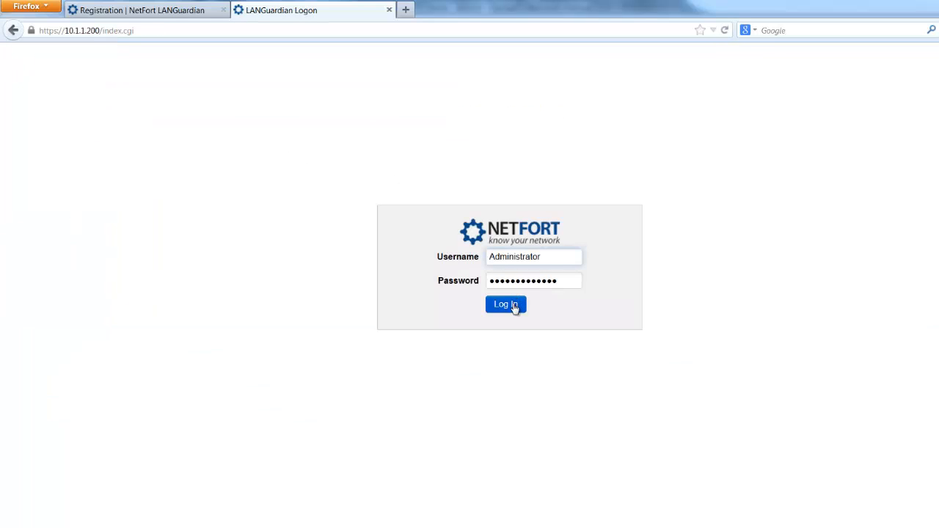
left_click(504, 304)
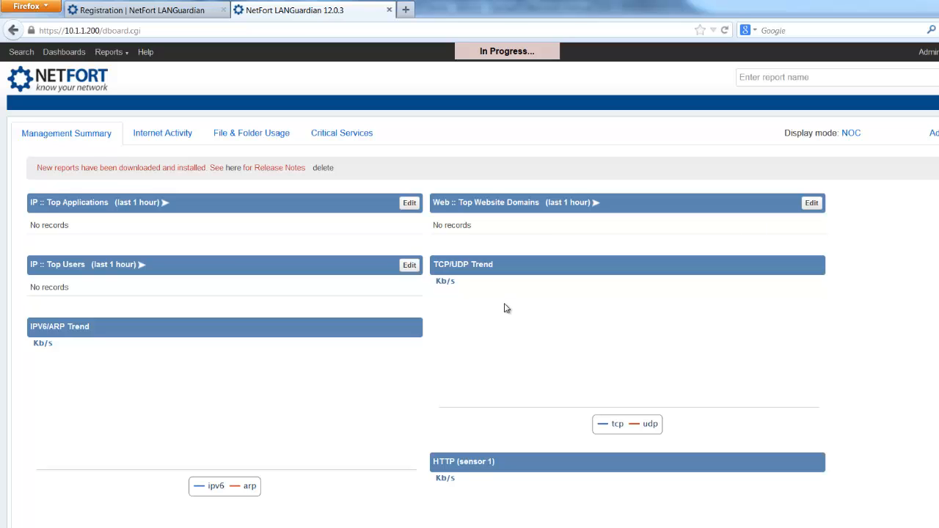
mouse_move(509, 314)
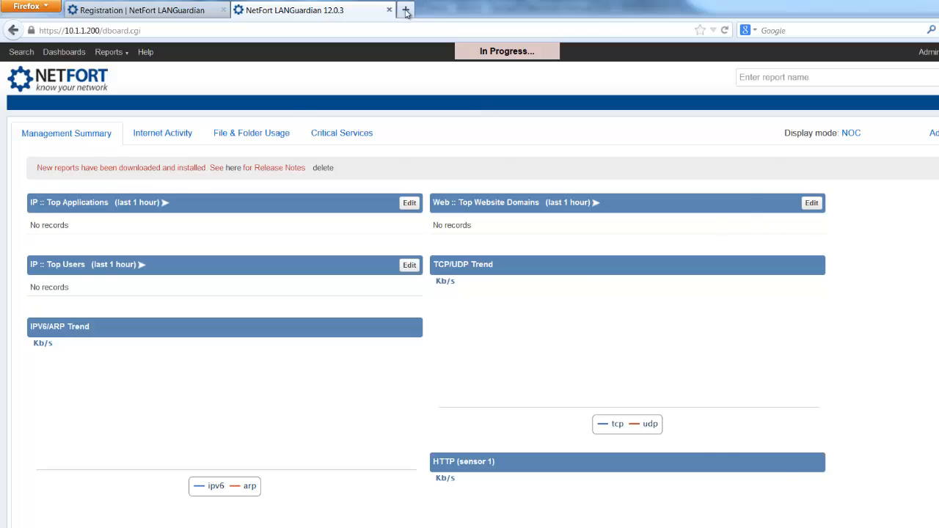
Play the 2015 Porsche 918 Spyder Jay Leno's Garage video on YouTube in a new tab, then return to LANGuardian.
left_click(405, 9)
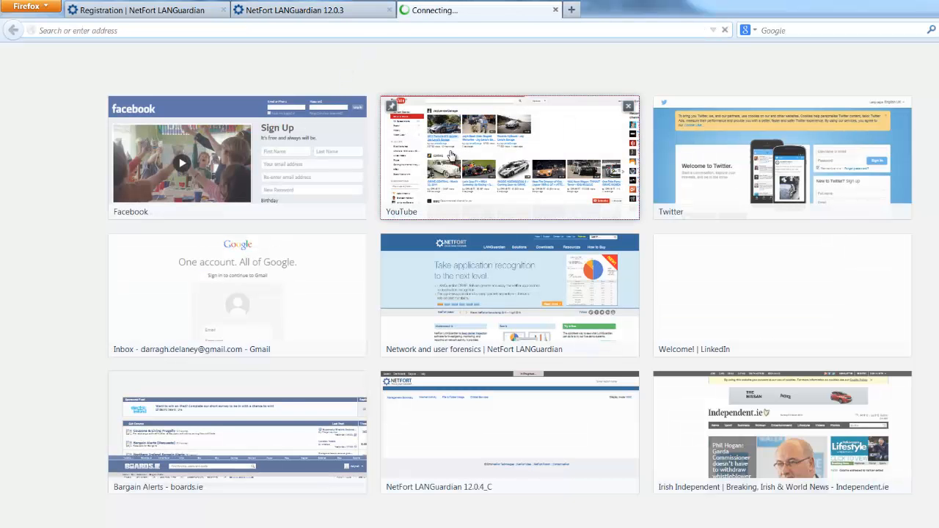
left_click(509, 154)
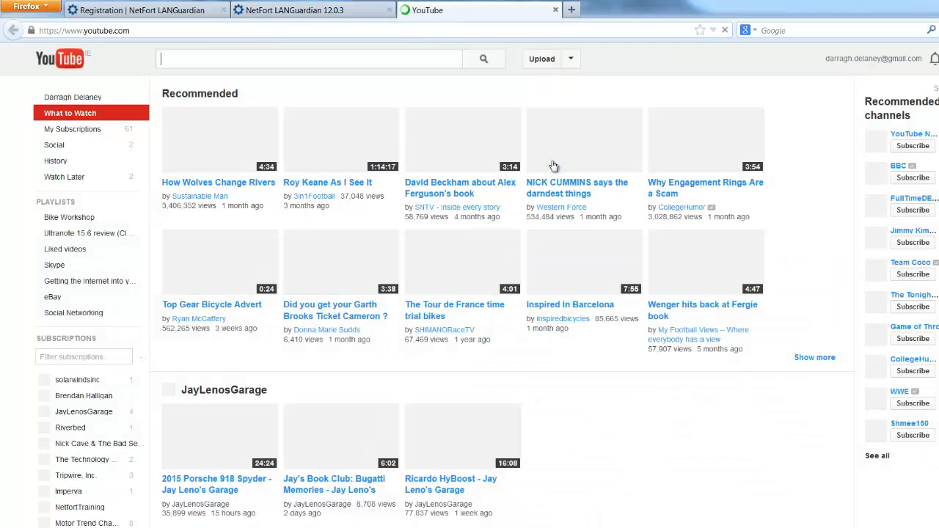
scroll("down", 3)
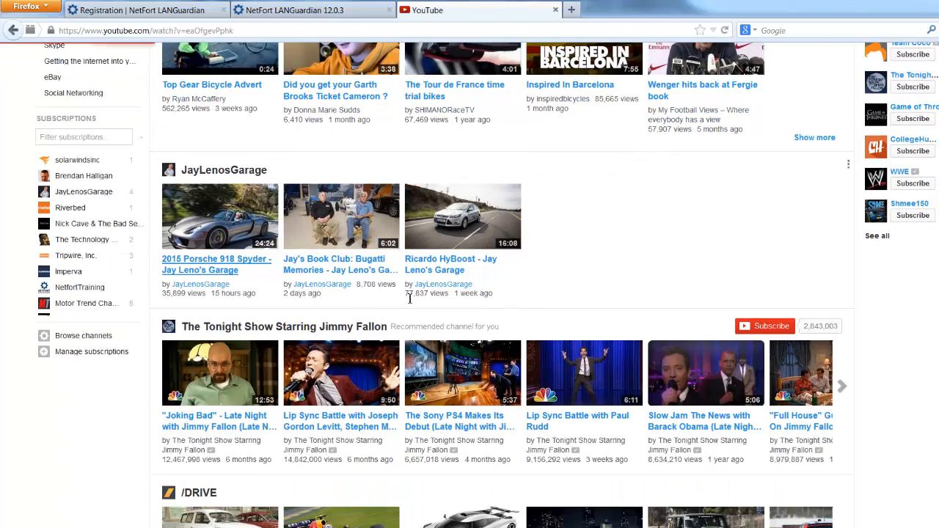
left_click(215, 214)
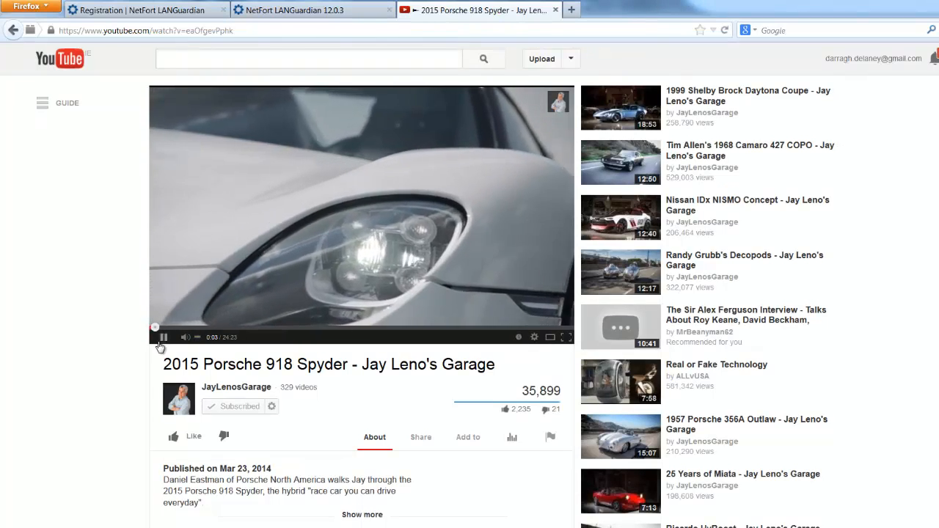
left_click(164, 336)
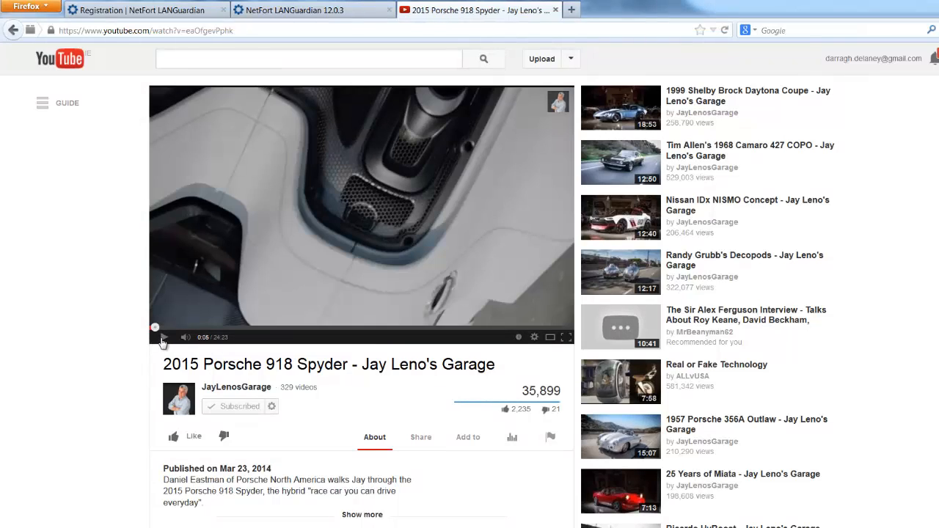
left_click(311, 9)
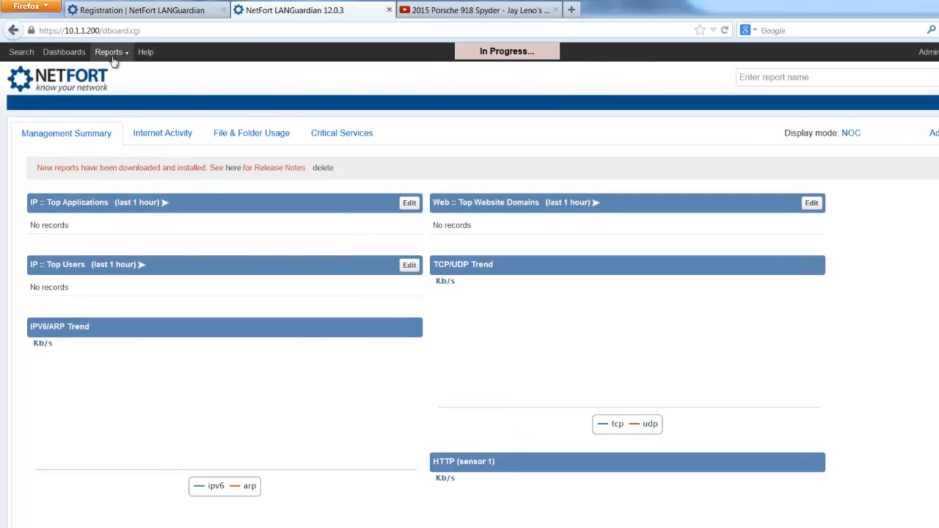
Run the Top Websites & URI report with default filters.
left_click(109, 52)
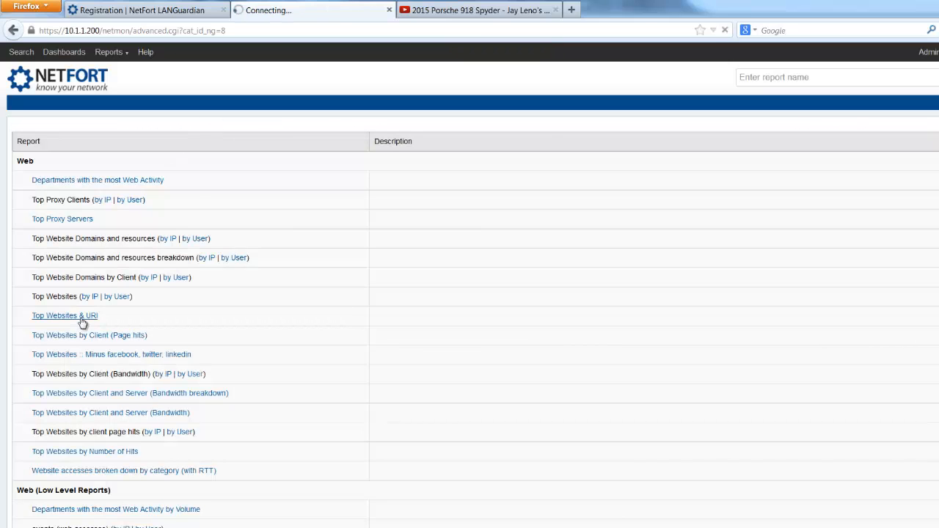
left_click(65, 316)
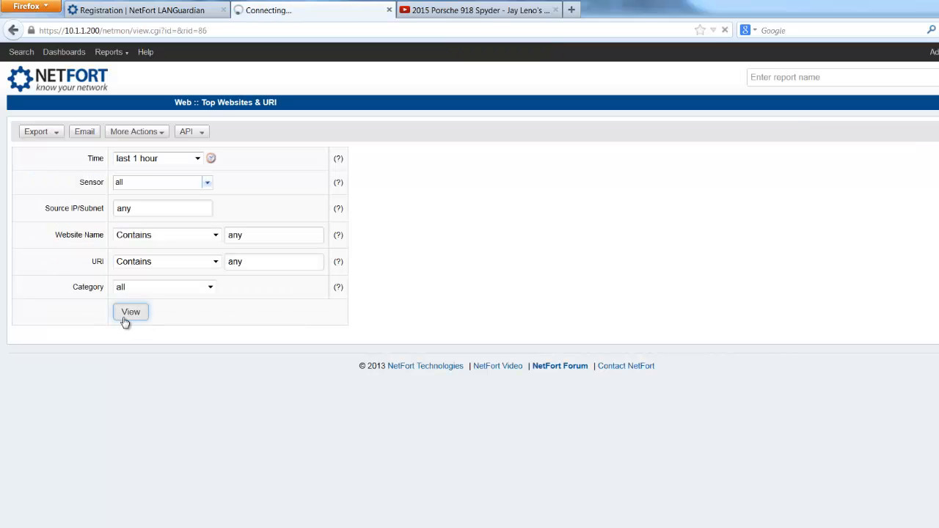
left_click(131, 311)
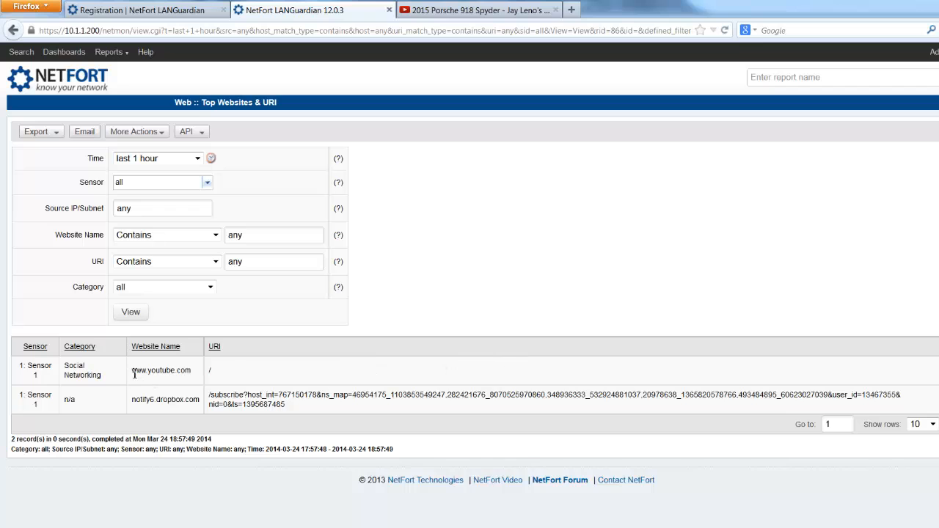
double_click(162, 369)
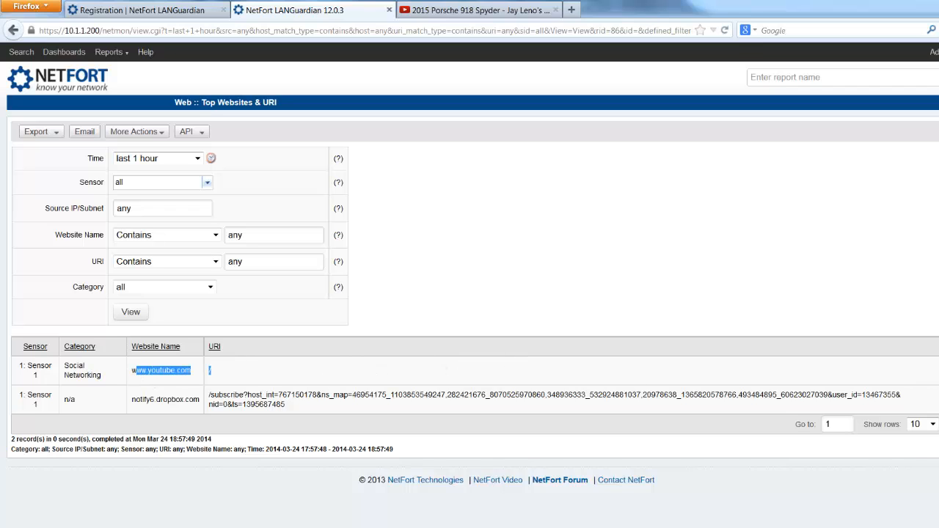
left_click(161, 370)
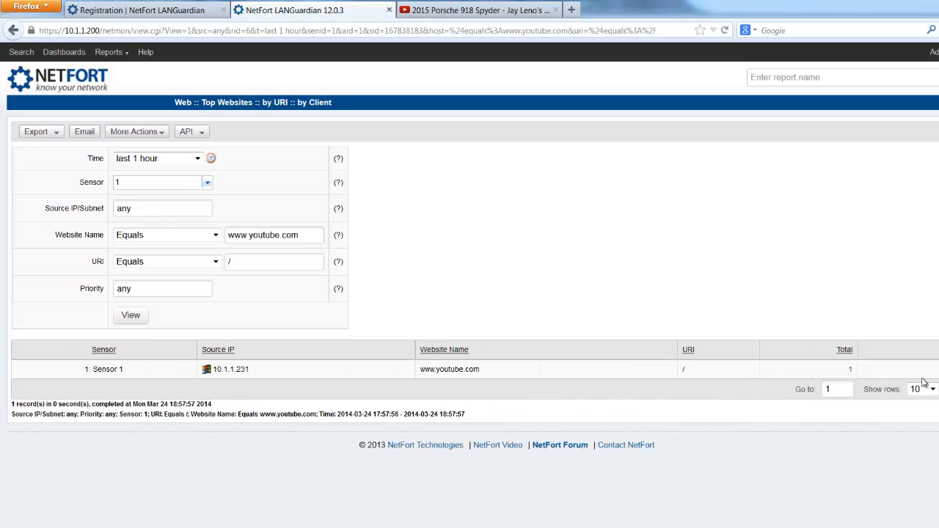
left_click(851, 370)
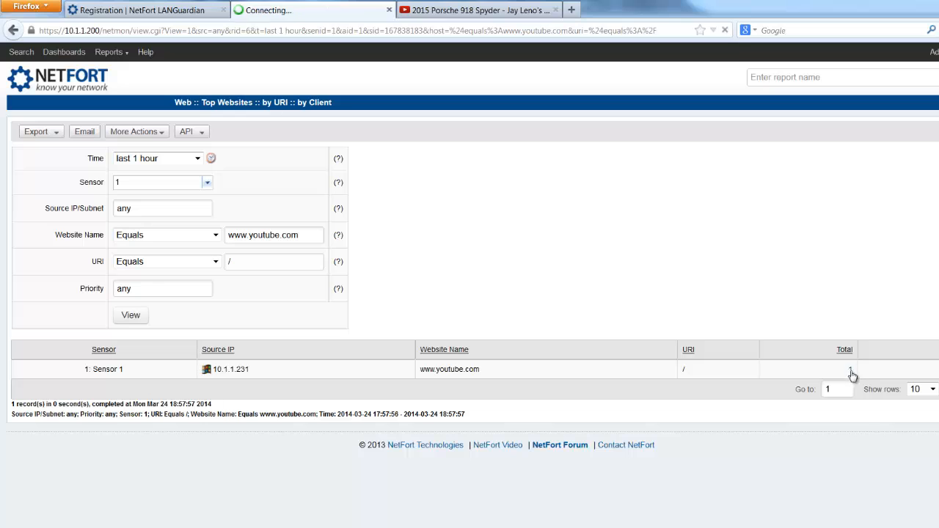
left_click(851, 370)
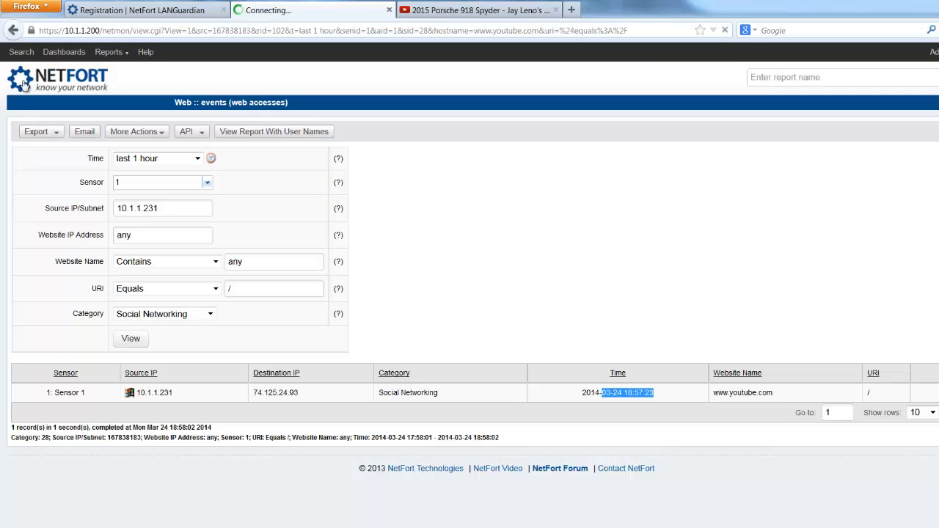
left_click(64, 51)
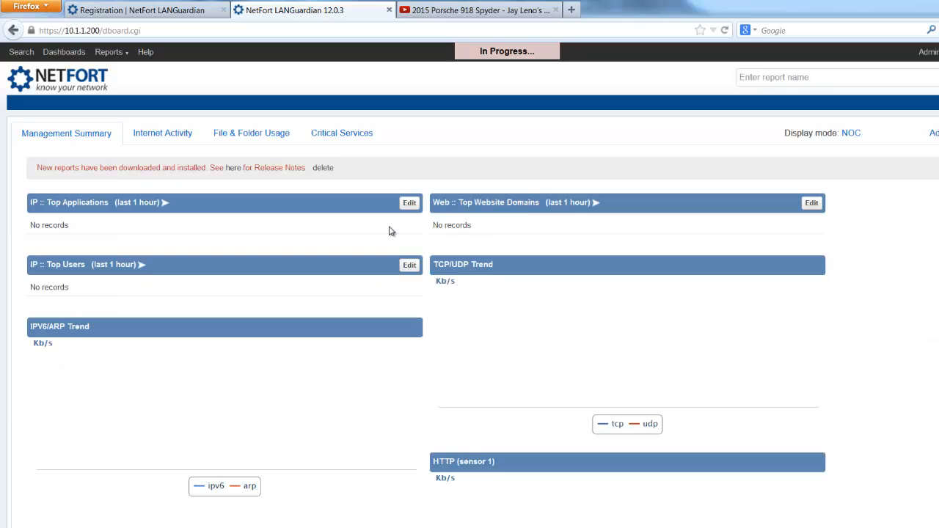
mouse_move(182, 220)
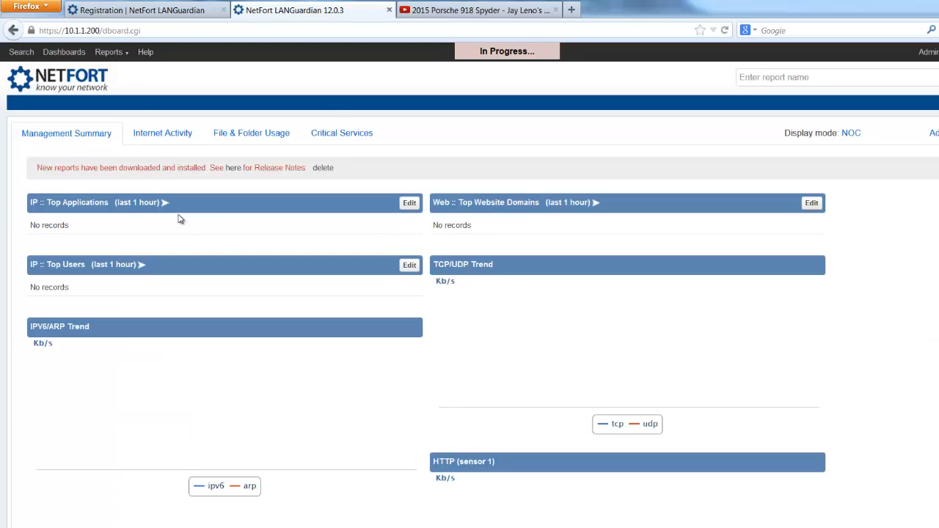